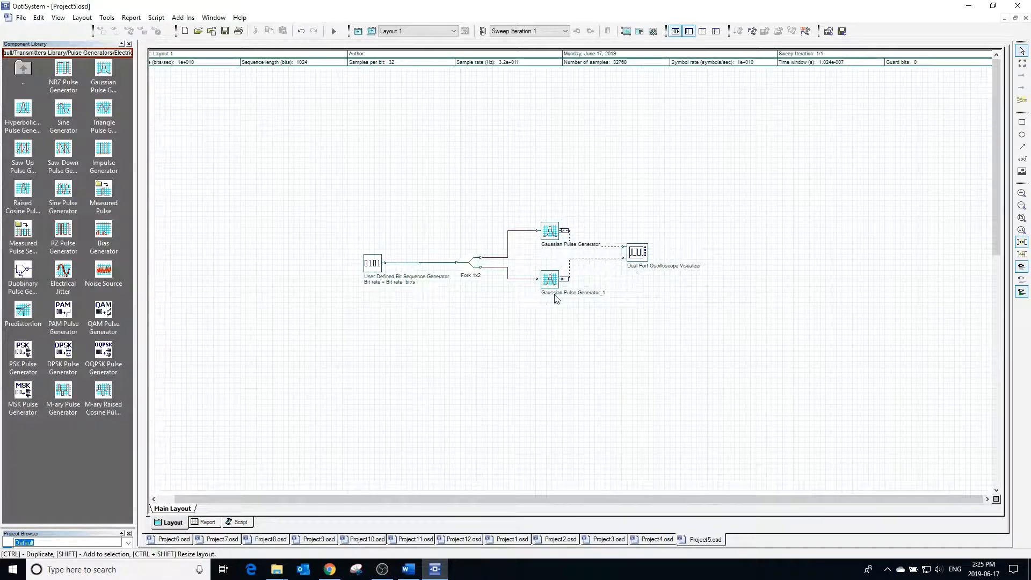
# Review the bit sequence generator unchanged, calculate the project and view matching pulse trains on the oscilloscope
pyautogui.click(373, 262)
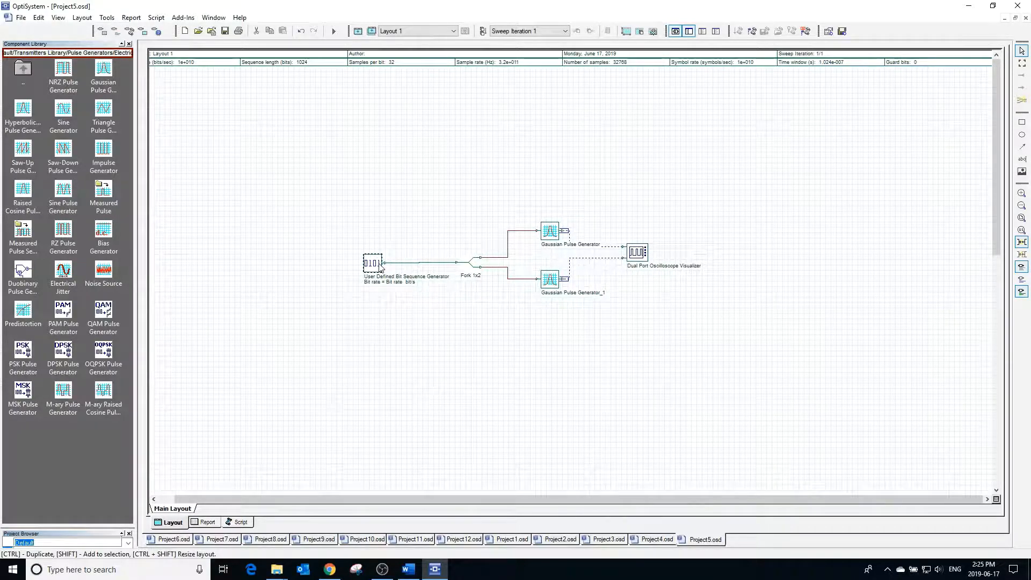
pyautogui.doubleClick(373, 264)
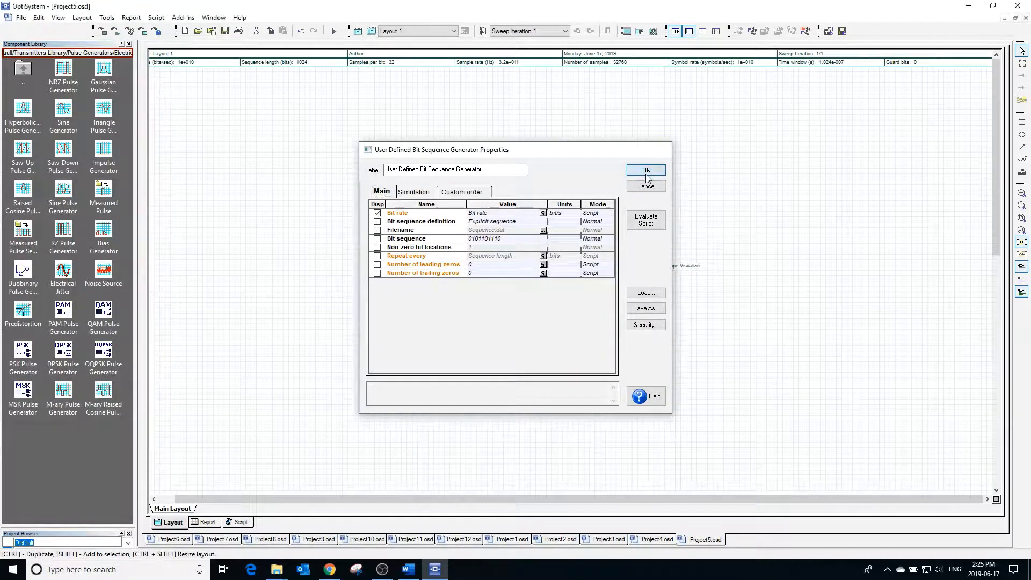
pyautogui.click(646, 171)
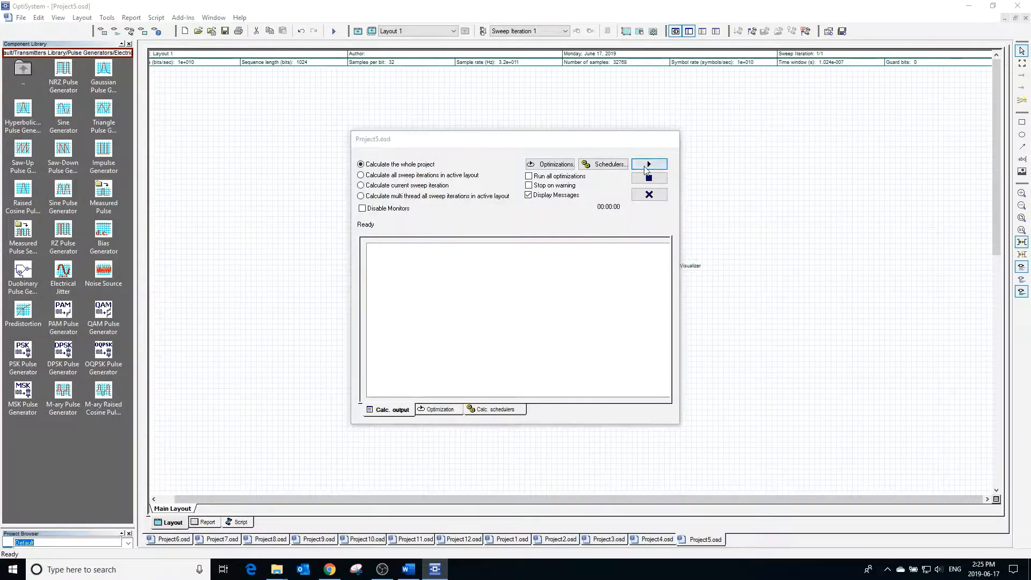
pyautogui.click(649, 163)
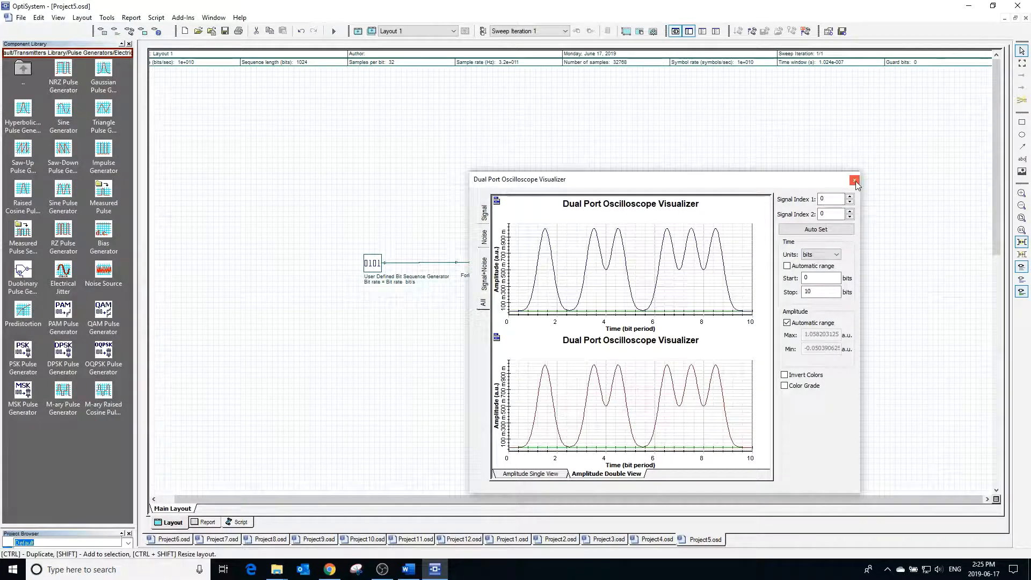
pyautogui.click(856, 180)
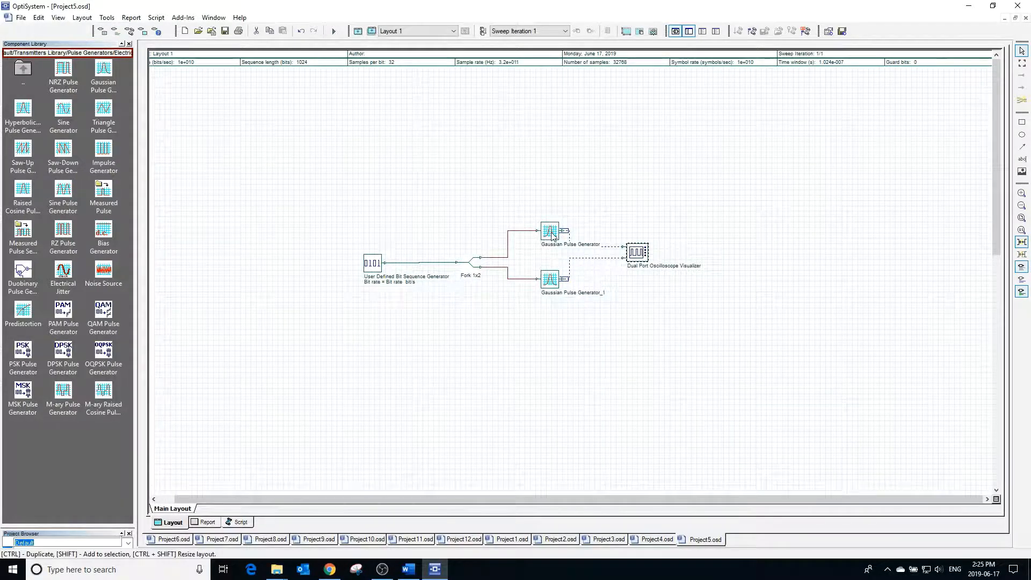
# Enable Truncated on the first Gaussian pulse generator, recalculate and compare the narrower pulses on the oscilloscope
pyautogui.doubleClick(550, 232)
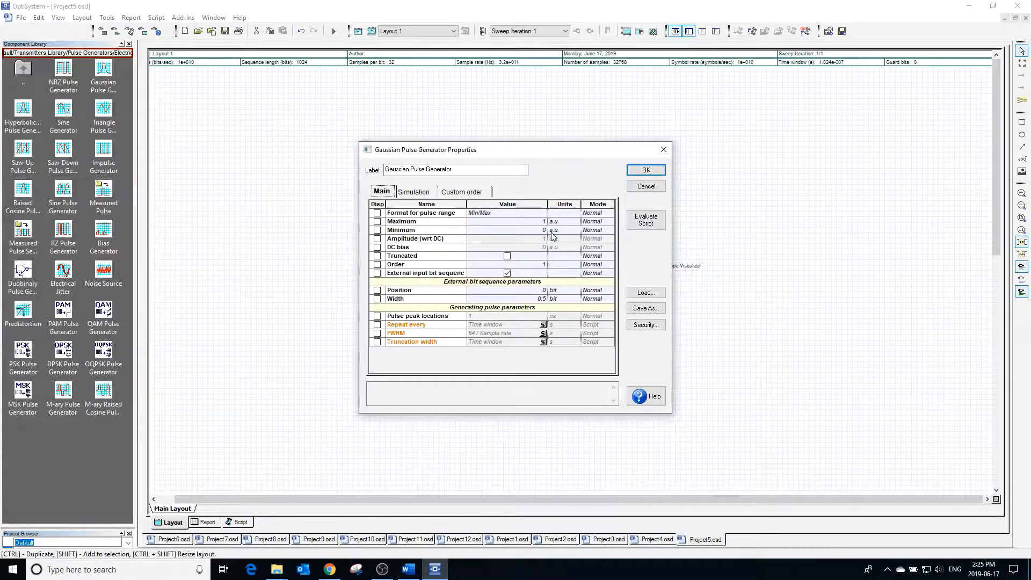
pyautogui.moveTo(523, 251)
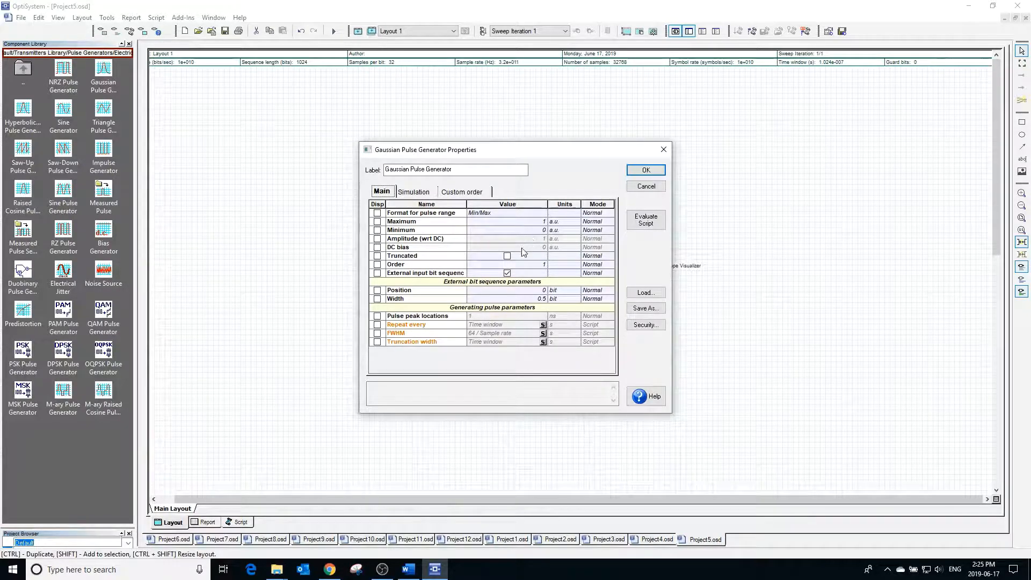
pyautogui.click(507, 256)
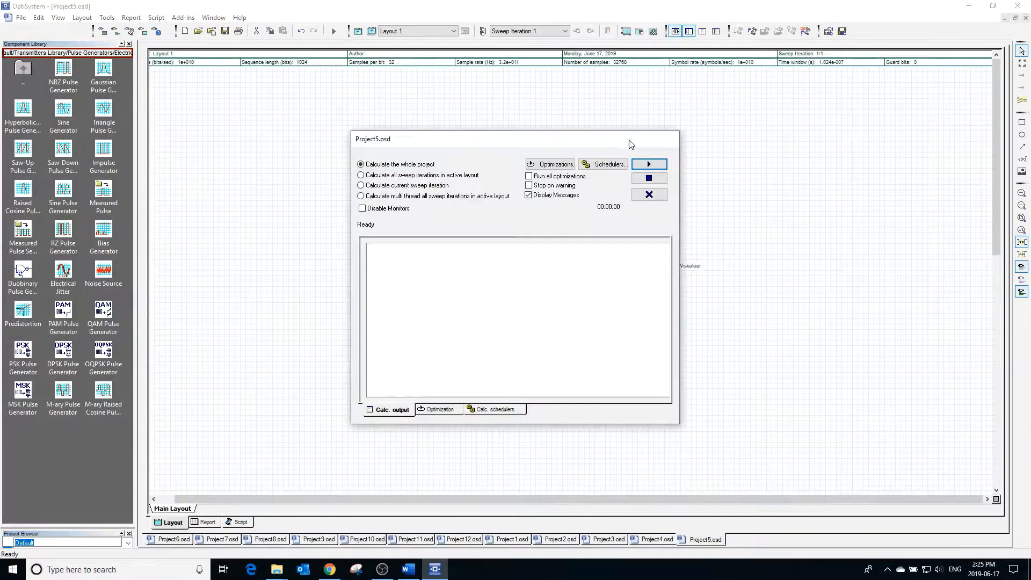
pyautogui.click(648, 194)
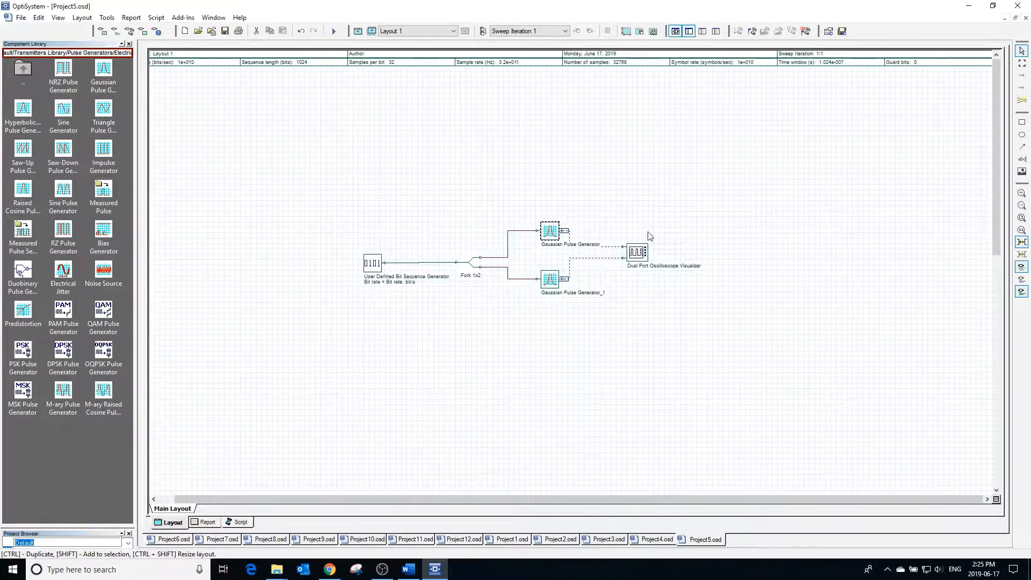
pyautogui.doubleClick(637, 252)
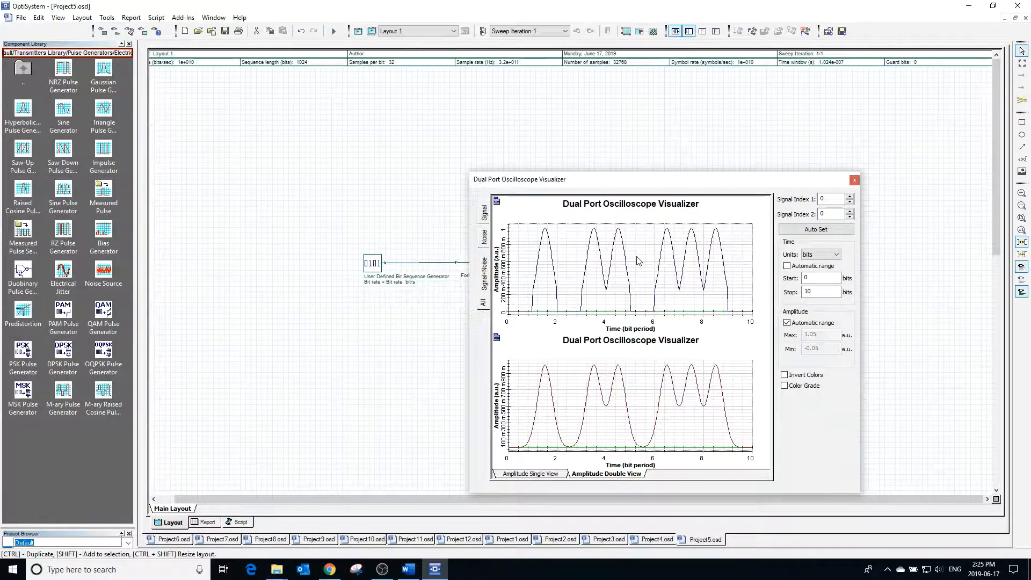
pyautogui.moveTo(608, 303)
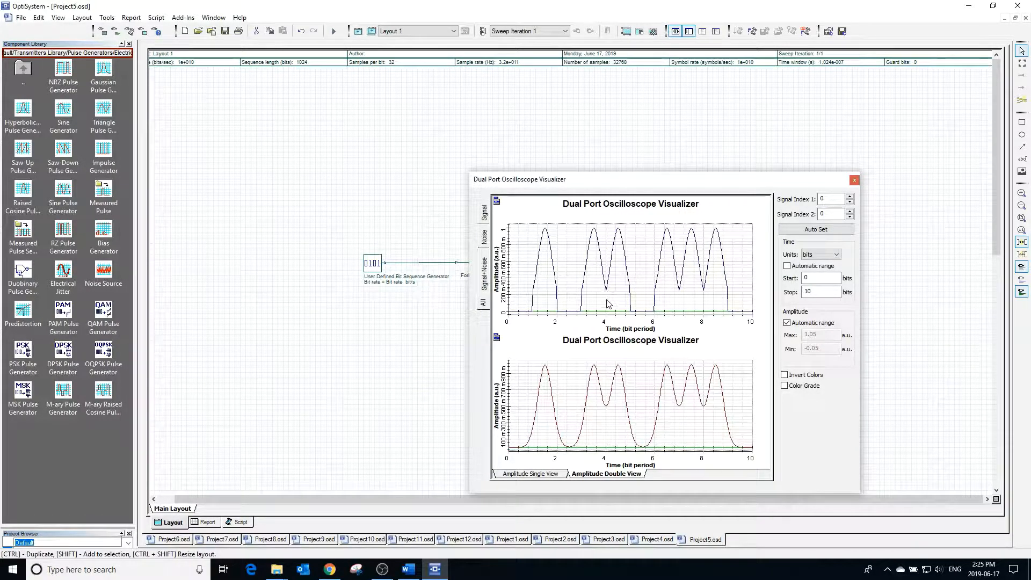
pyautogui.moveTo(854, 190)
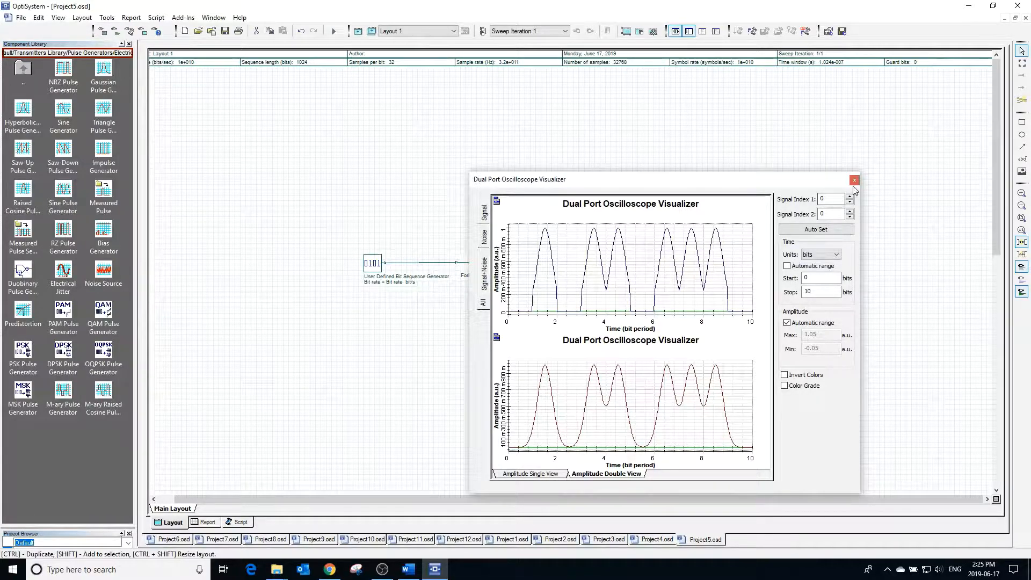
pyautogui.click(854, 179)
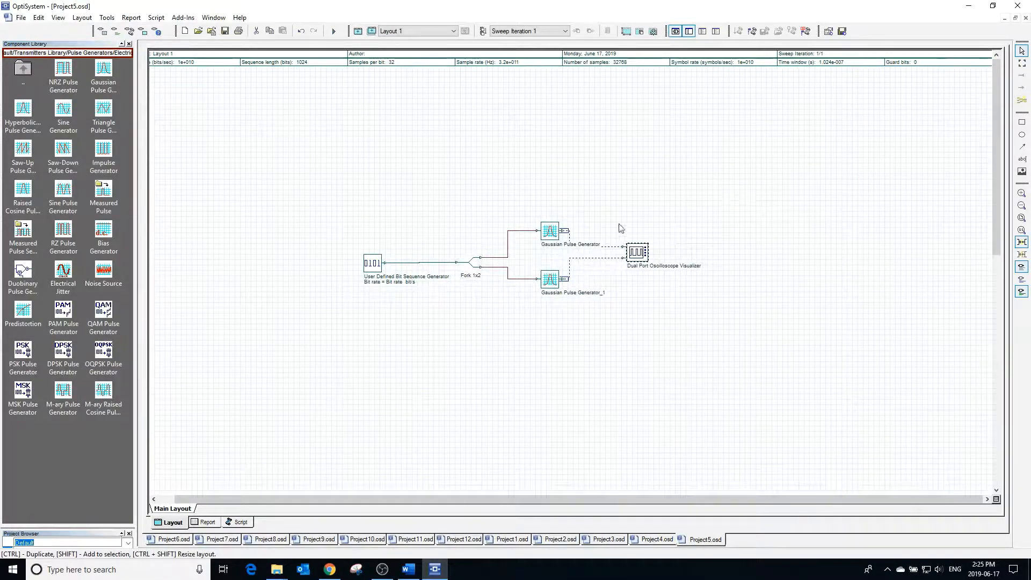
# Set the first Gaussian generator's Width to 0.3 bit and recalculate the project
pyautogui.doubleClick(550, 231)
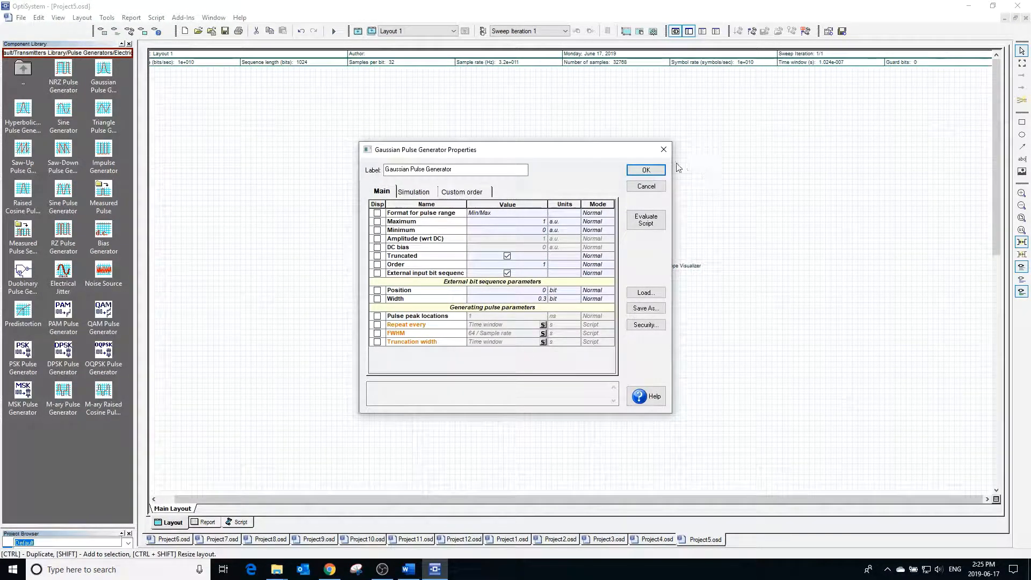
pyautogui.click(646, 170)
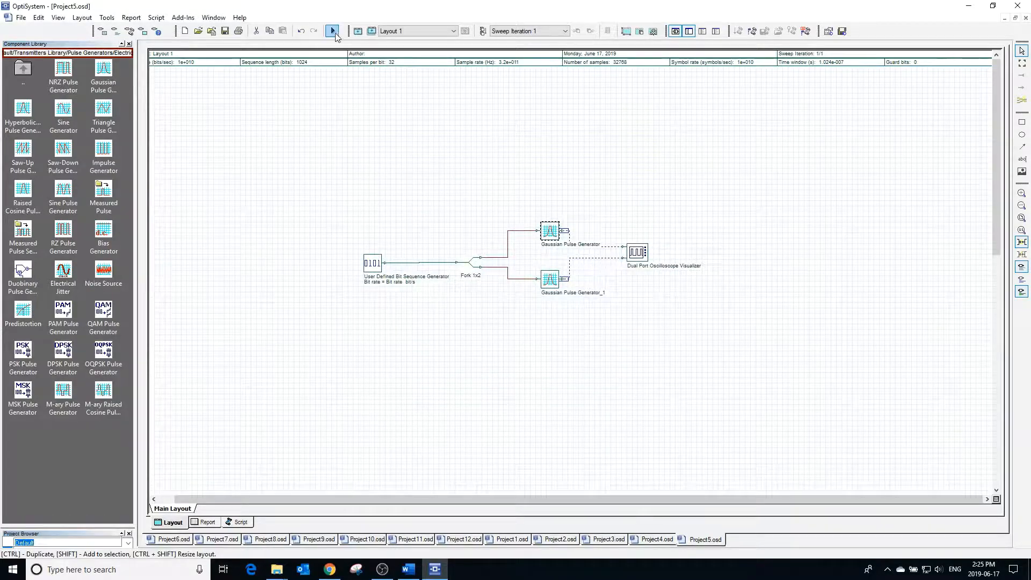
pyautogui.click(334, 31)
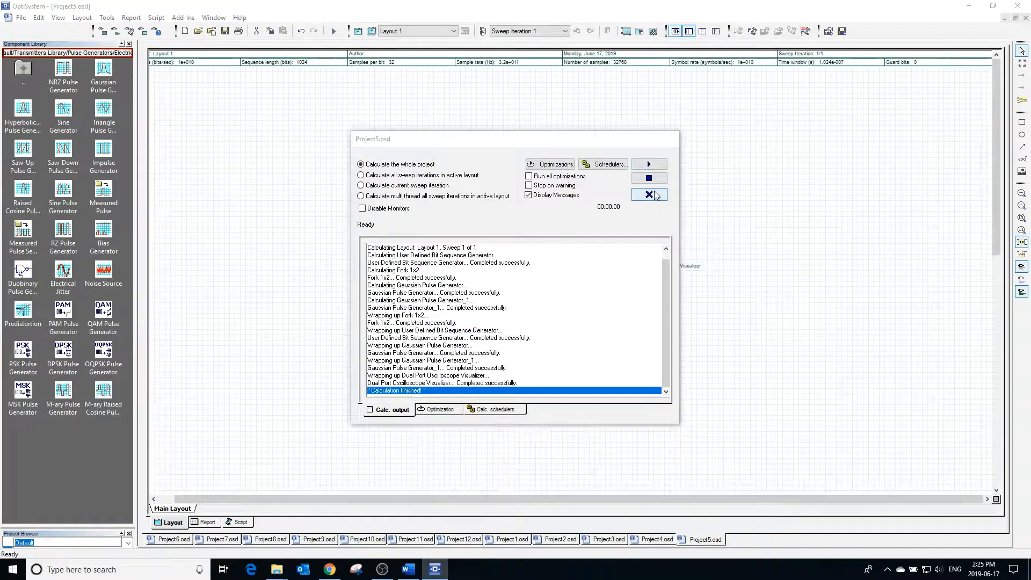
pyautogui.click(649, 194)
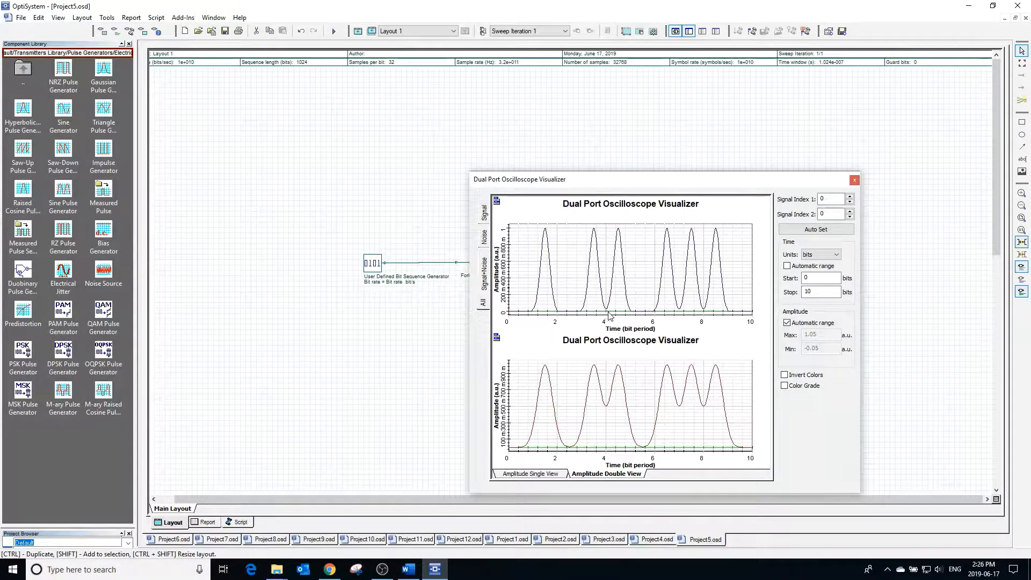
pyautogui.moveTo(851, 250)
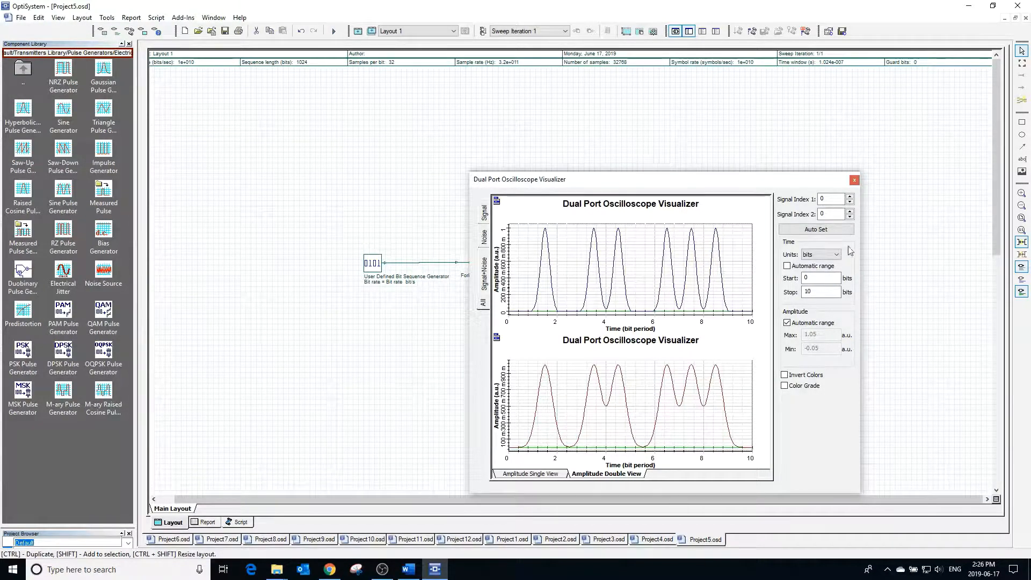
# Switch the first generator to DC Bias/Amplitude format with amplitude 2 and DC bias −1, recalculate and view the shifted trace
pyautogui.click(854, 179)
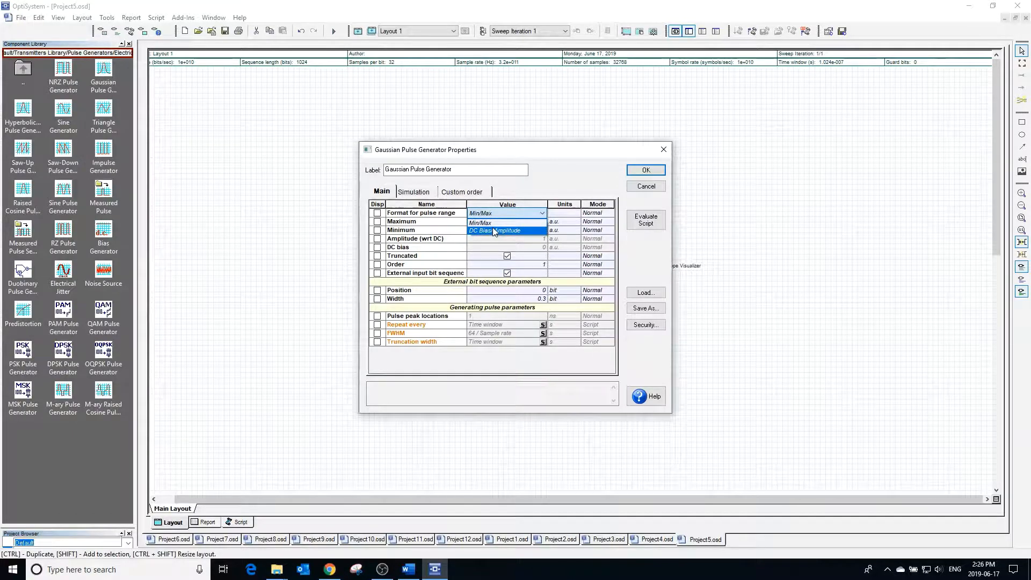
pyautogui.click(496, 231)
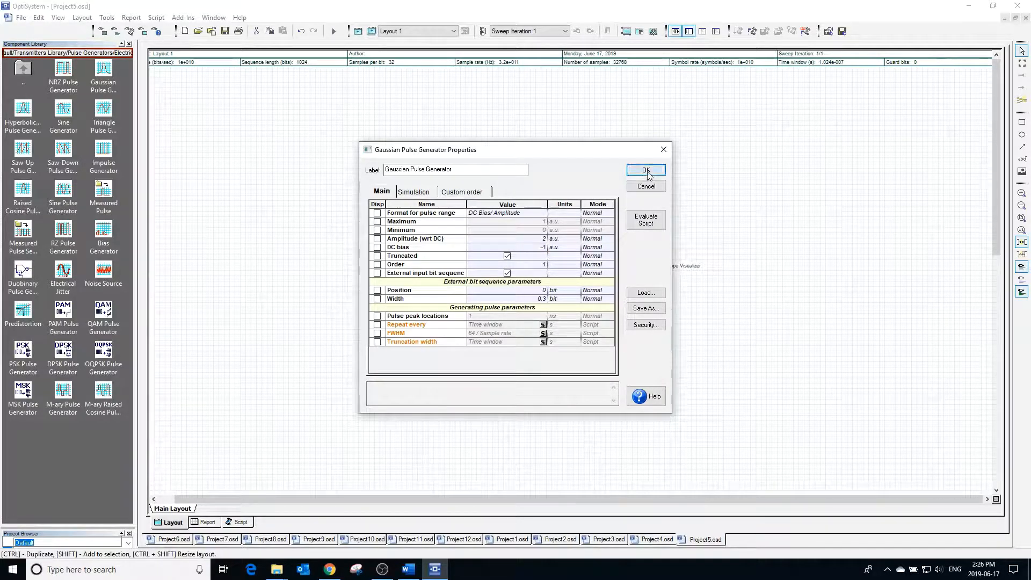
pyautogui.click(646, 170)
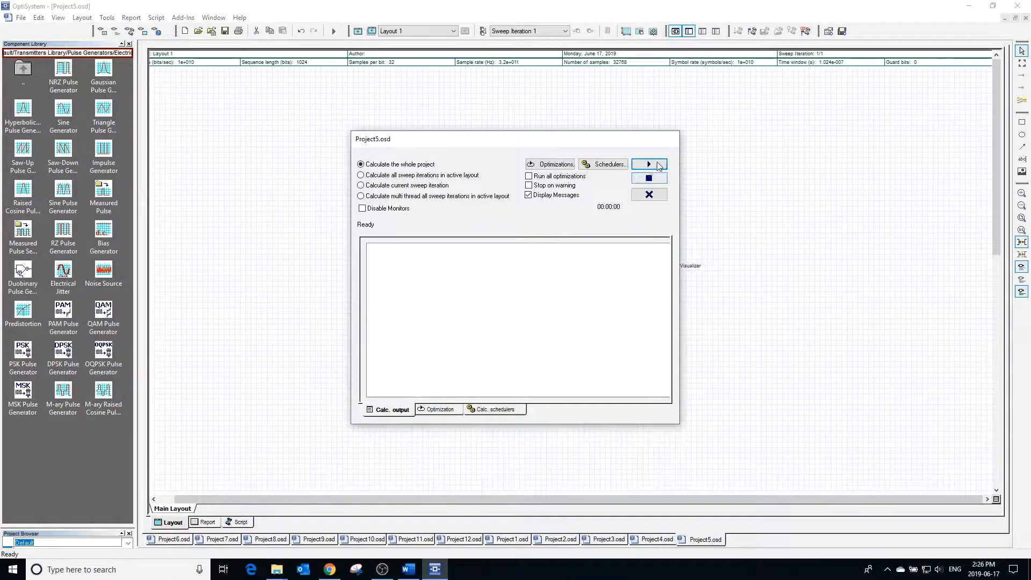
pyautogui.click(648, 163)
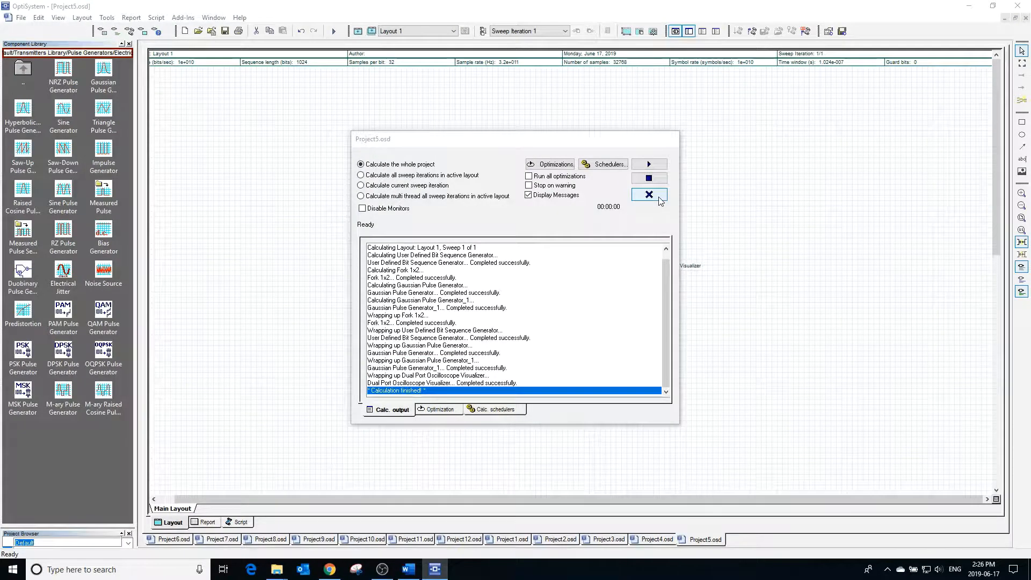
pyautogui.click(649, 195)
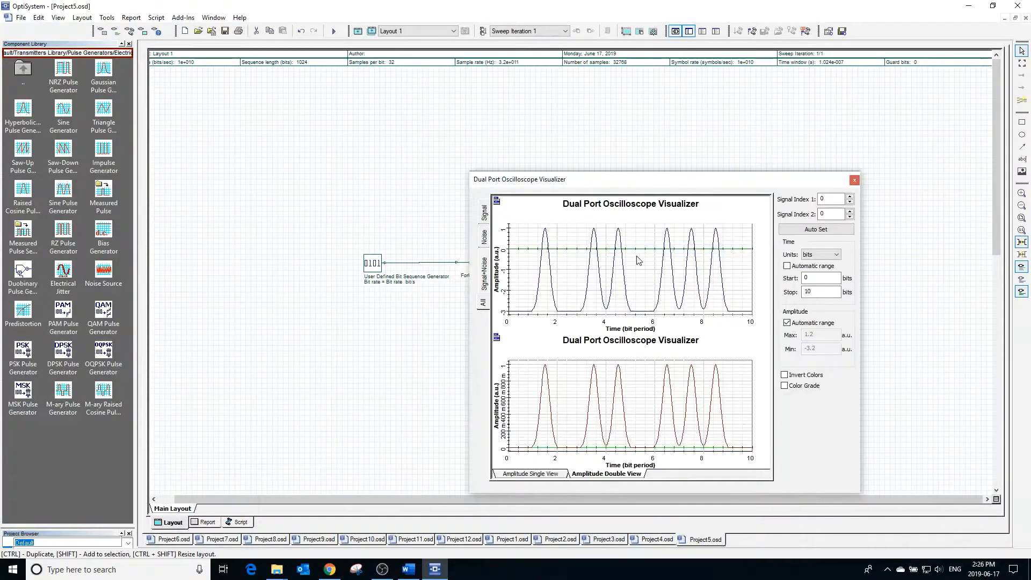
pyautogui.moveTo(555, 274)
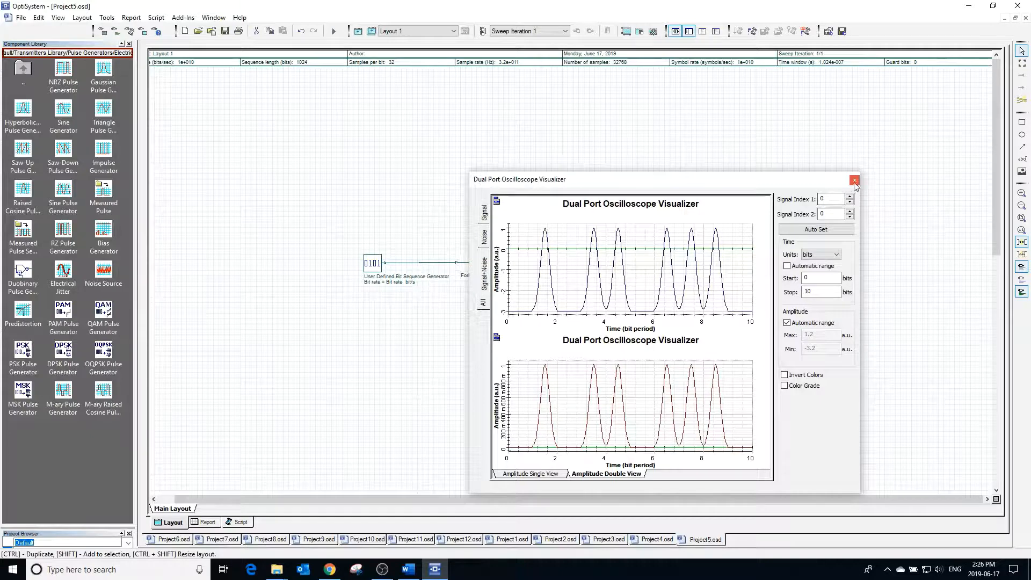
pyautogui.click(854, 180)
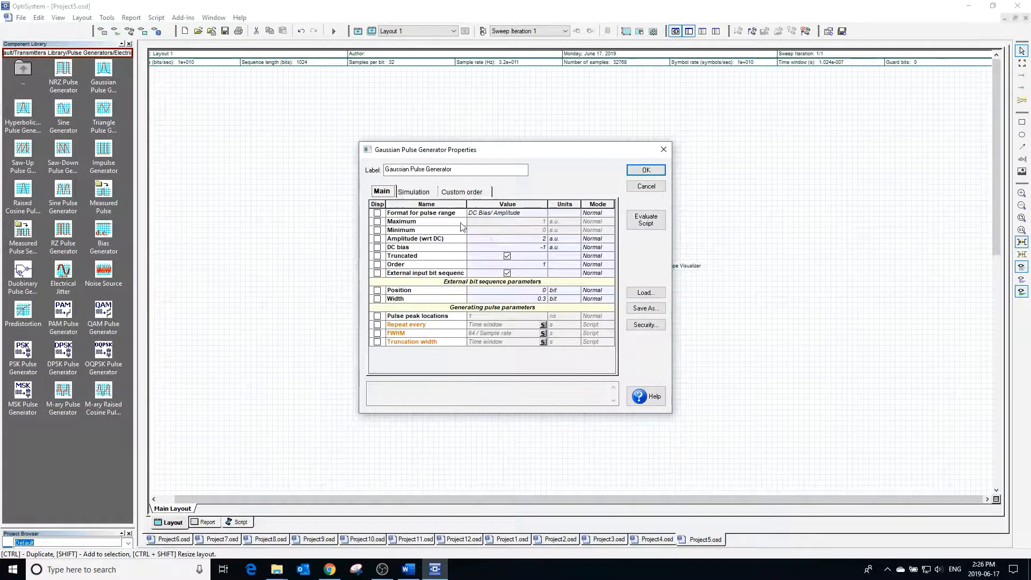
# Return the first generator to min/max range with order 2, recalculate and view both pulse traces
pyautogui.click(506, 213)
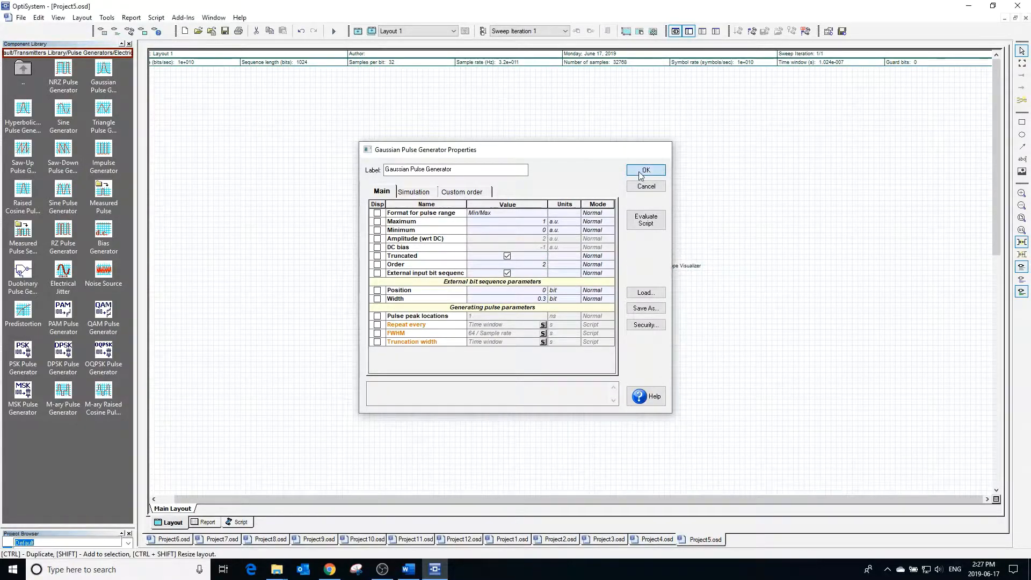
pyautogui.click(645, 171)
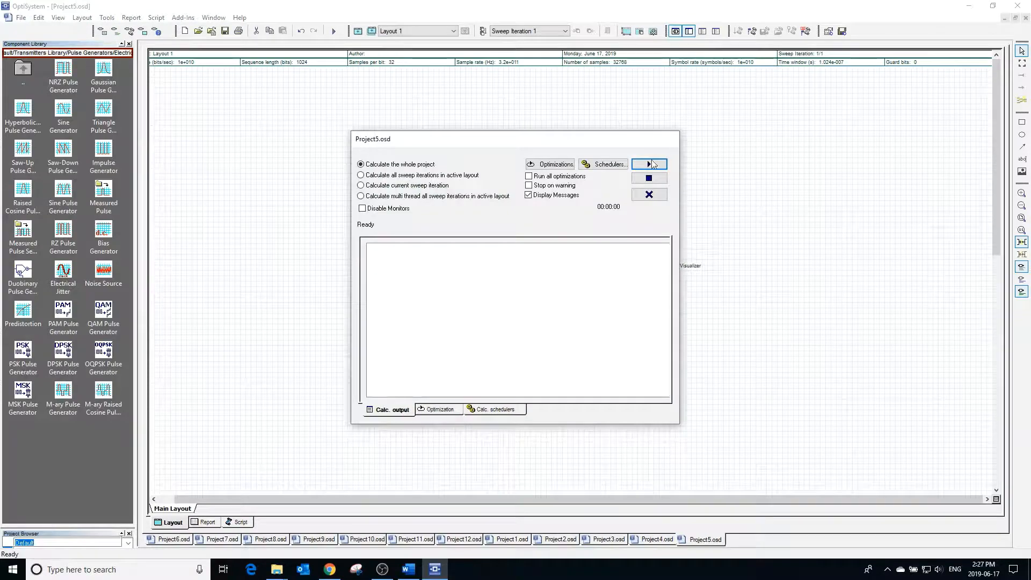
pyautogui.click(649, 164)
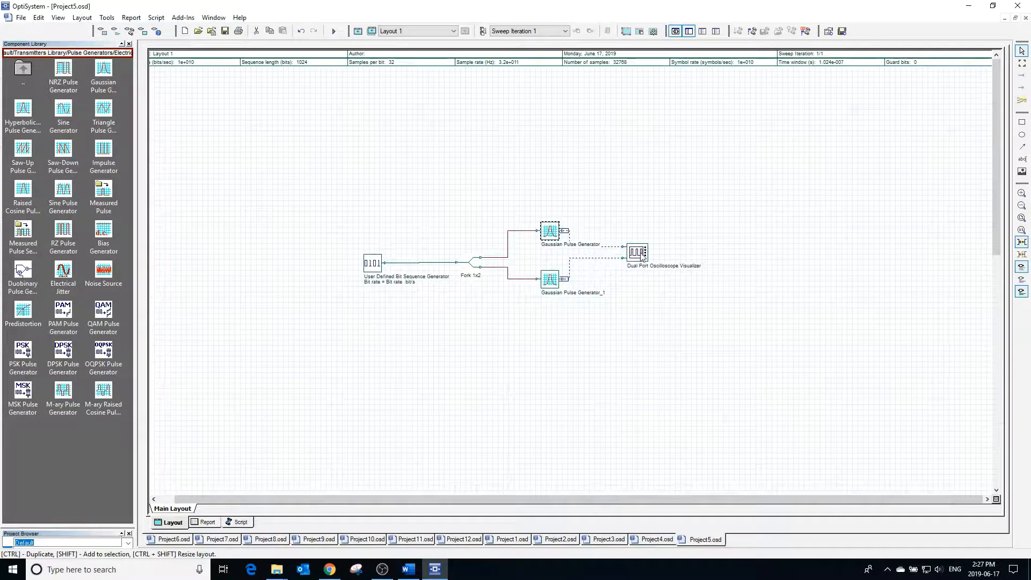
pyautogui.doubleClick(637, 252)
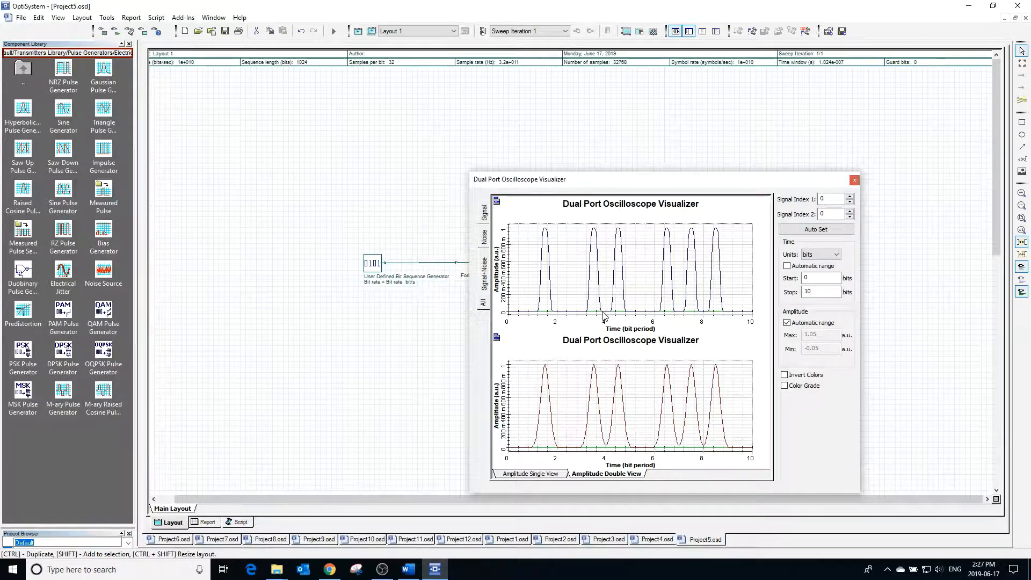
pyautogui.moveTo(707, 242)
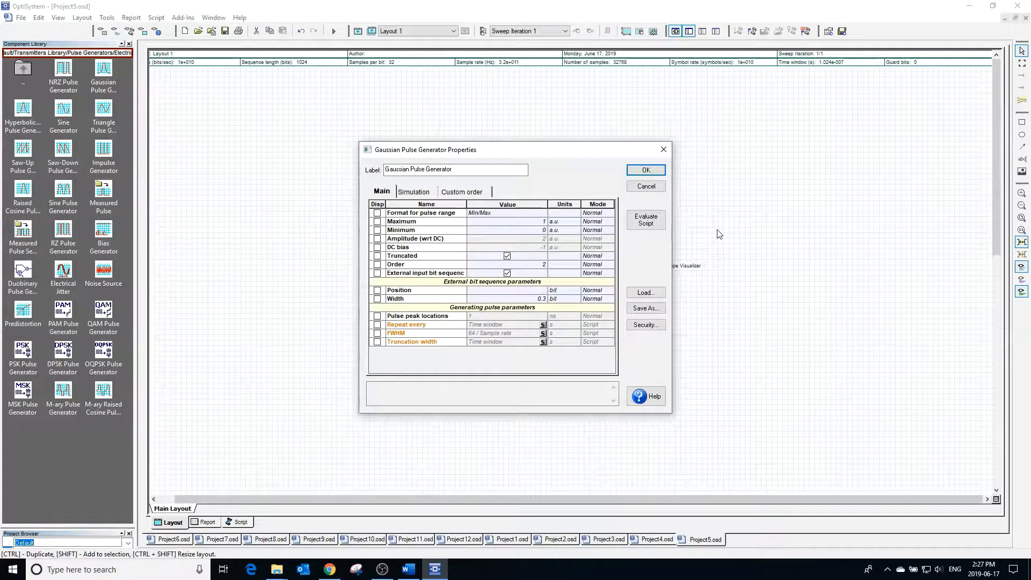
# Set the first generator's pulse Position to 0.5 bit and view its later-shifted pulses on the oscilloscope
pyautogui.click(646, 170)
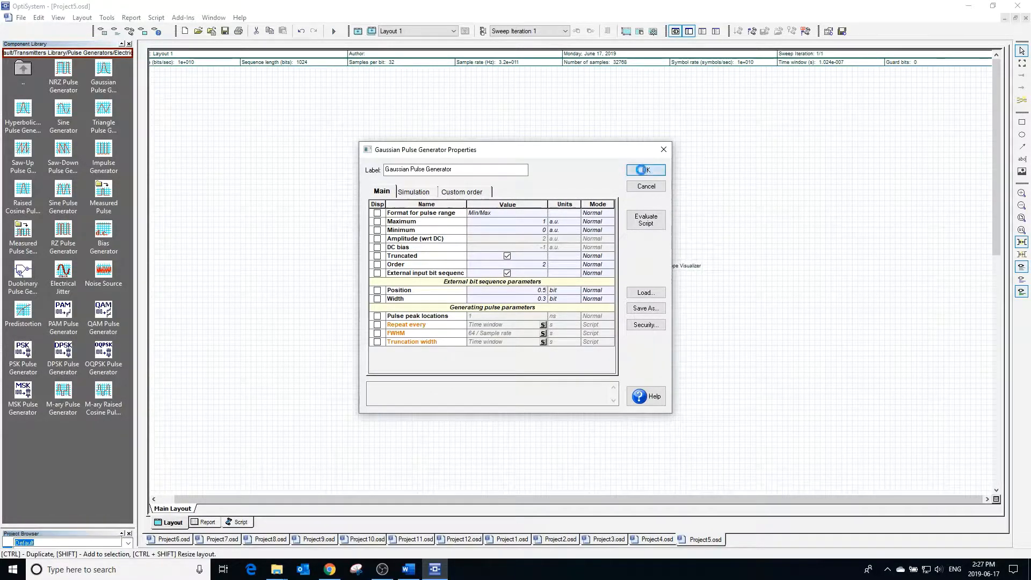
pyautogui.click(646, 170)
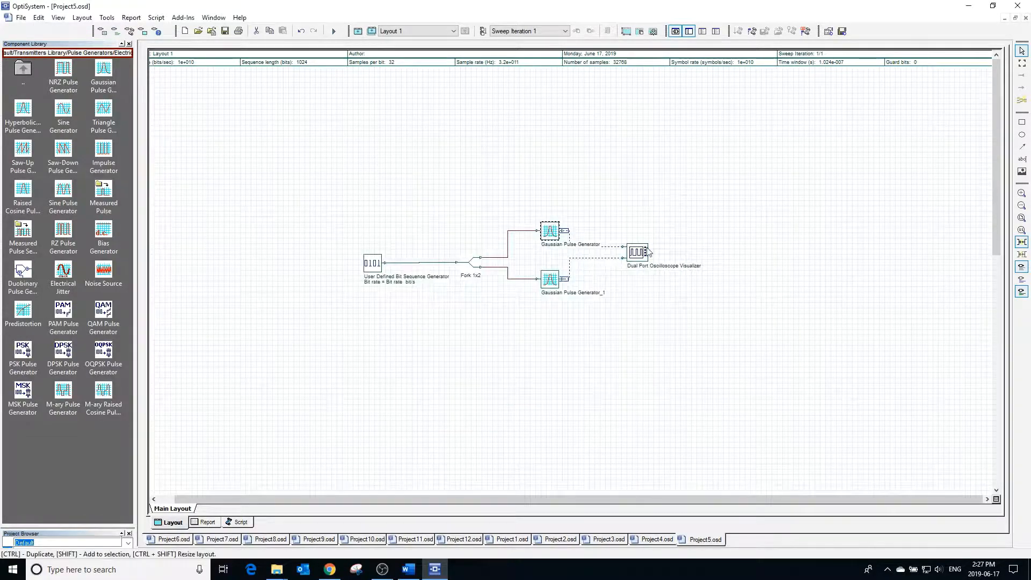
pyautogui.doubleClick(636, 252)
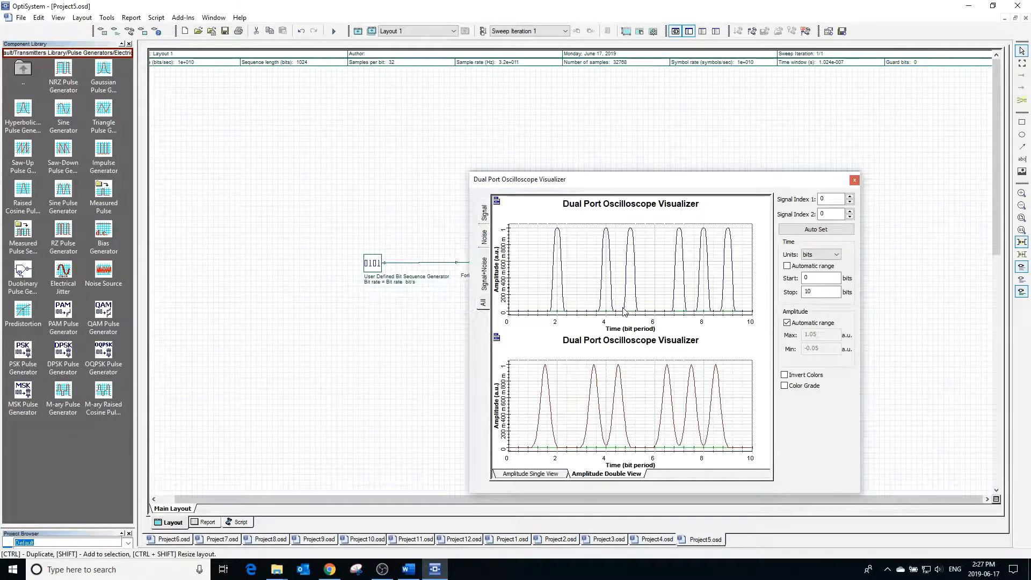
pyautogui.moveTo(570, 319)
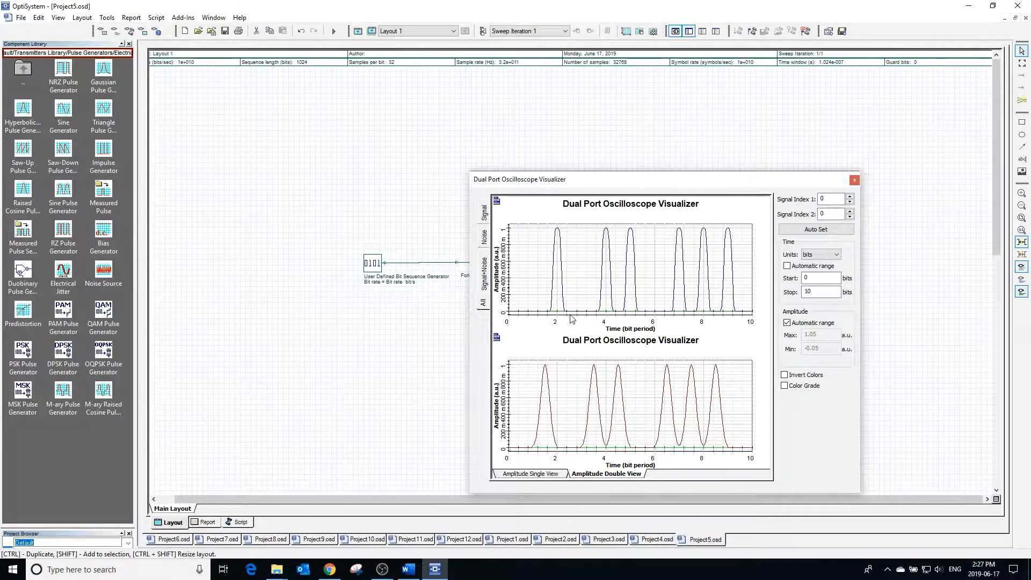
# Set the first generator to order 1 without external bit sequence input, with pulse peaks at 1 3 5 9
pyautogui.click(854, 179)
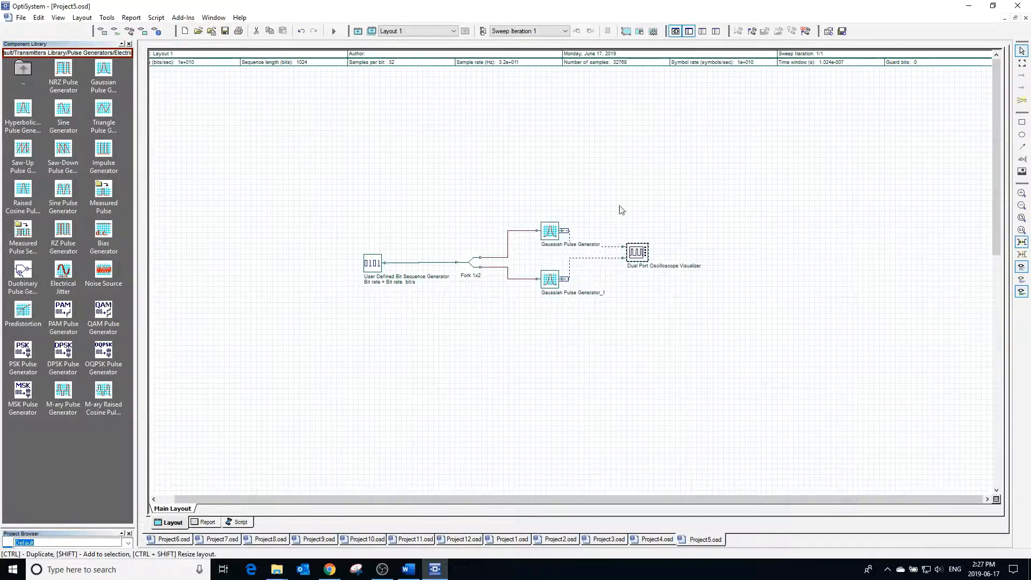
pyautogui.doubleClick(550, 233)
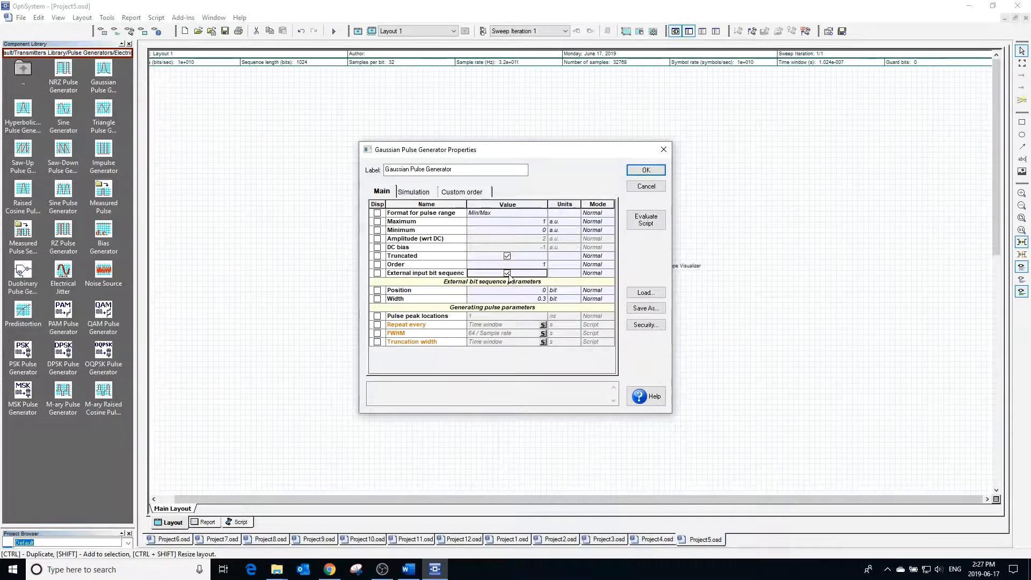
pyautogui.click(507, 273)
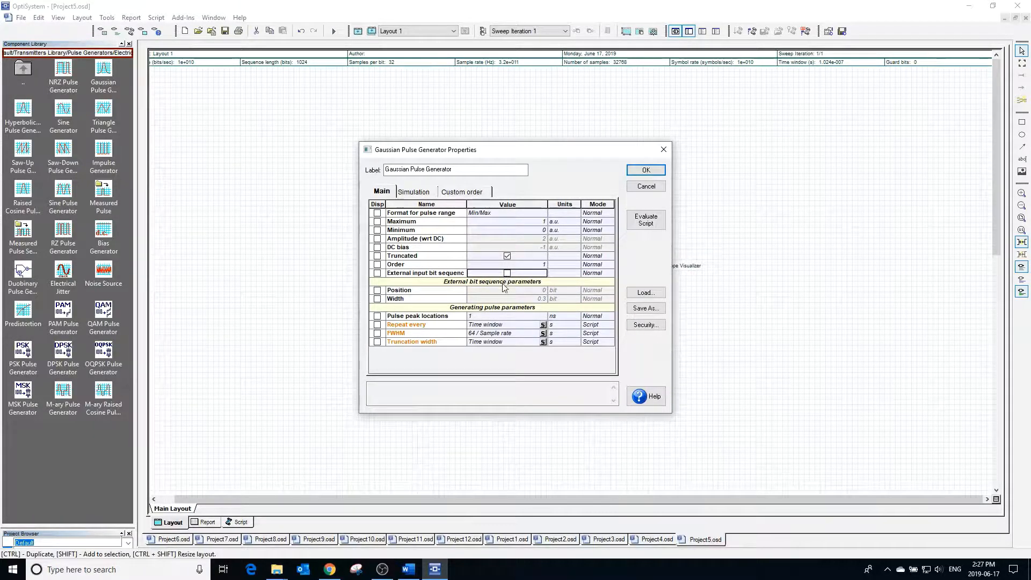
pyautogui.moveTo(440, 322)
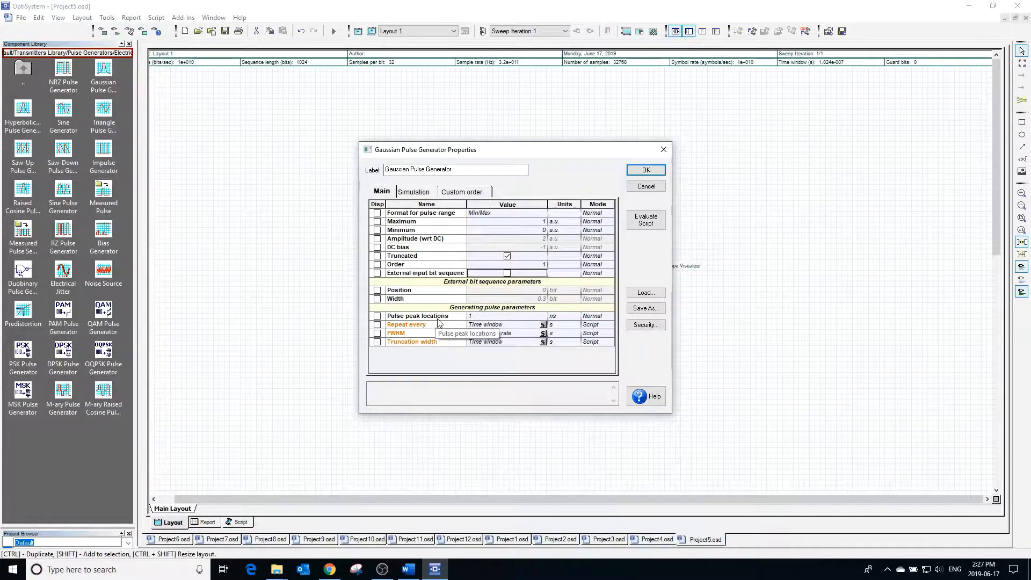
pyautogui.moveTo(465, 321)
pyautogui.write(' 3 5 9')
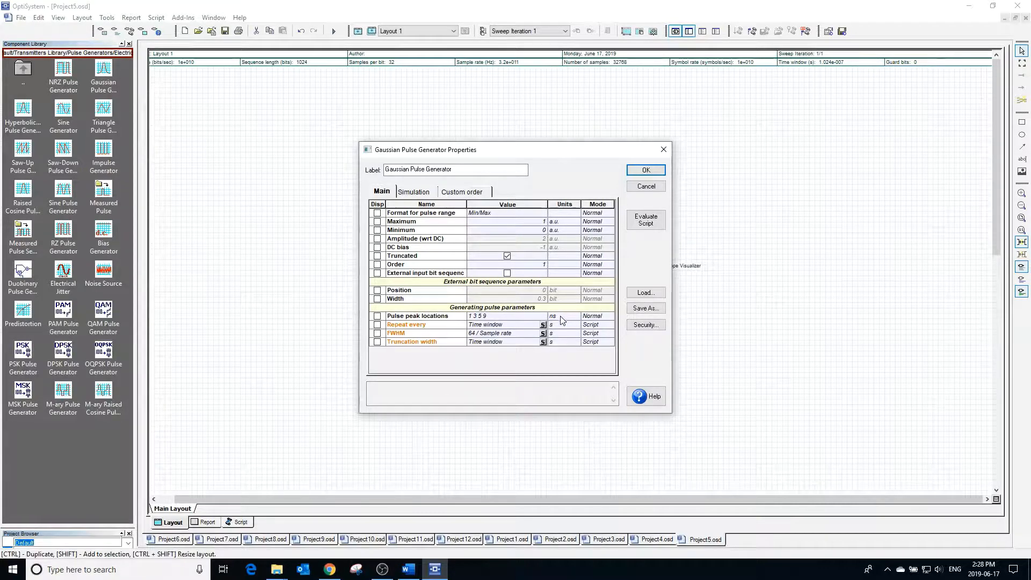
pyautogui.moveTo(646, 170)
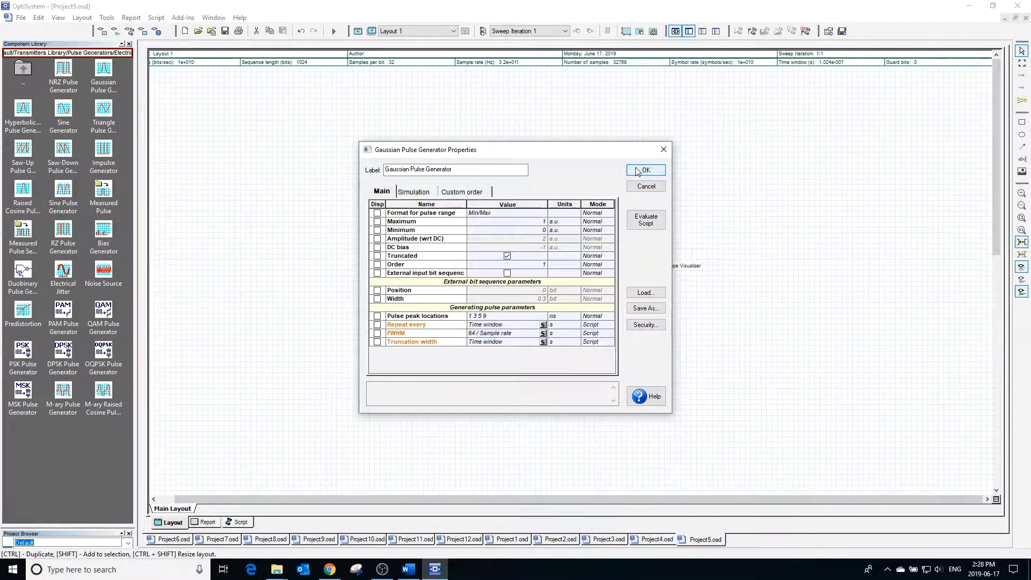
pyautogui.click(646, 170)
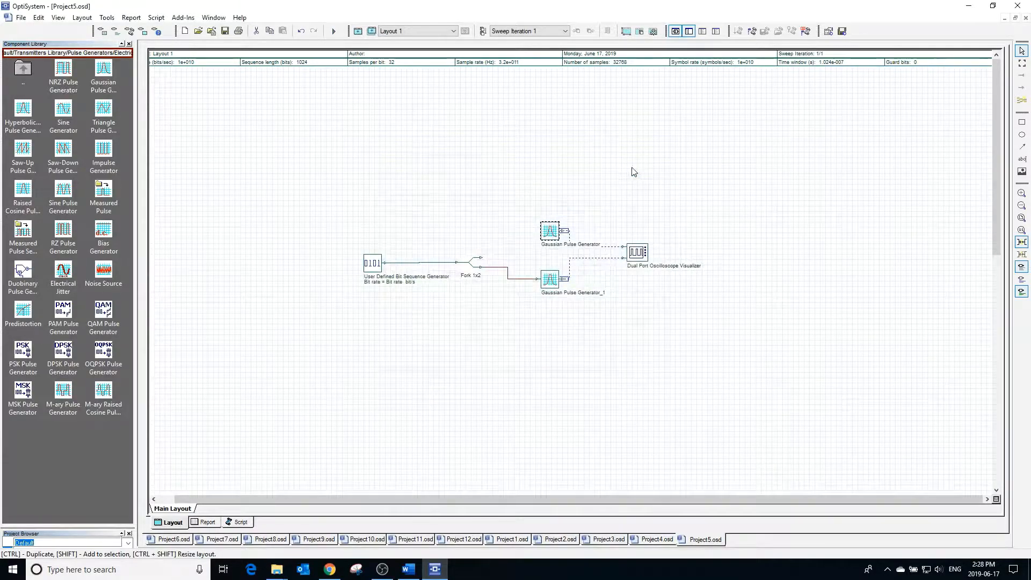
pyautogui.click(332, 31)
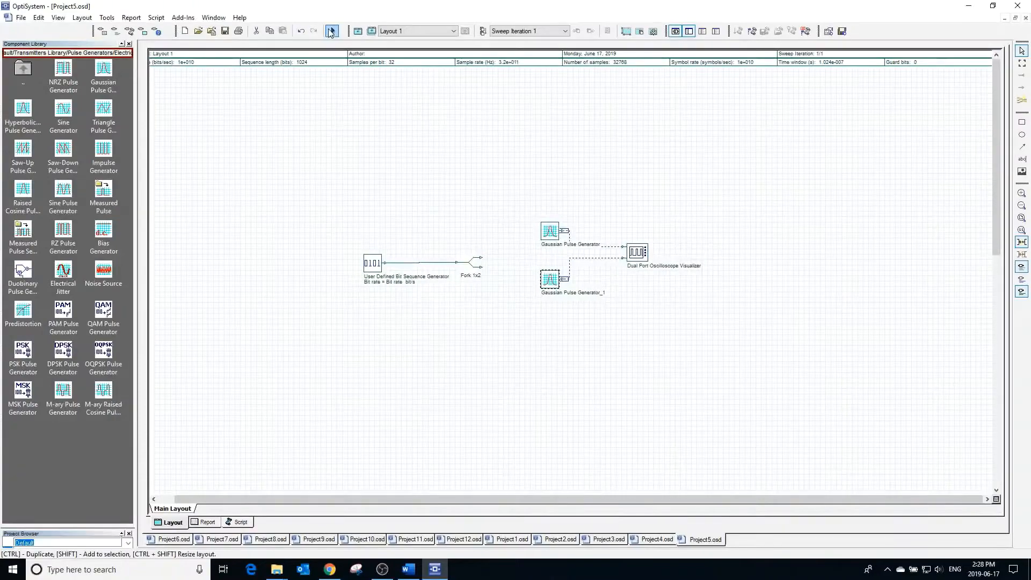
# Recalculate the project and view the oscilloscope with its time axis in seconds, showing isolated pulses
pyautogui.click(332, 32)
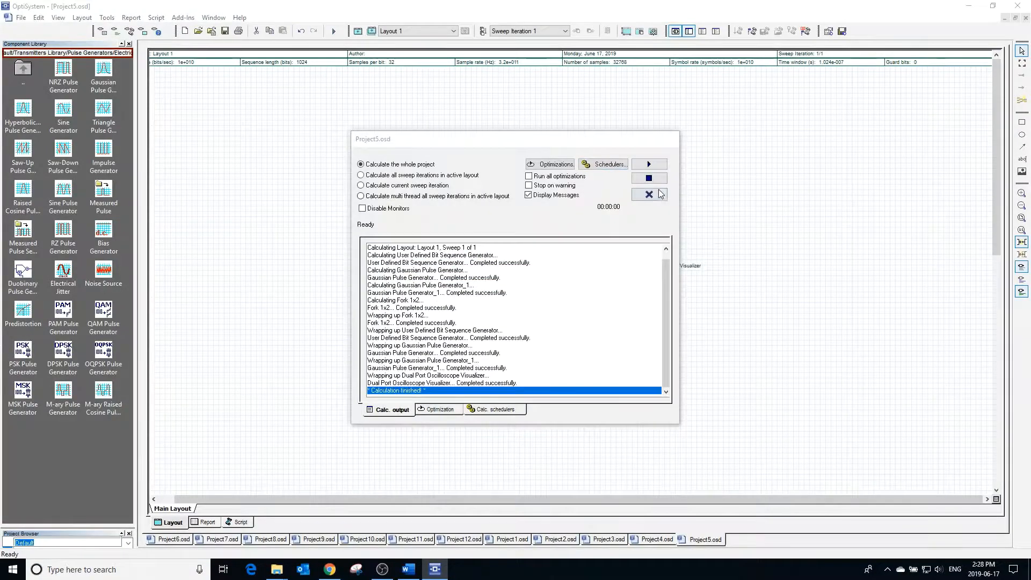
pyautogui.click(649, 195)
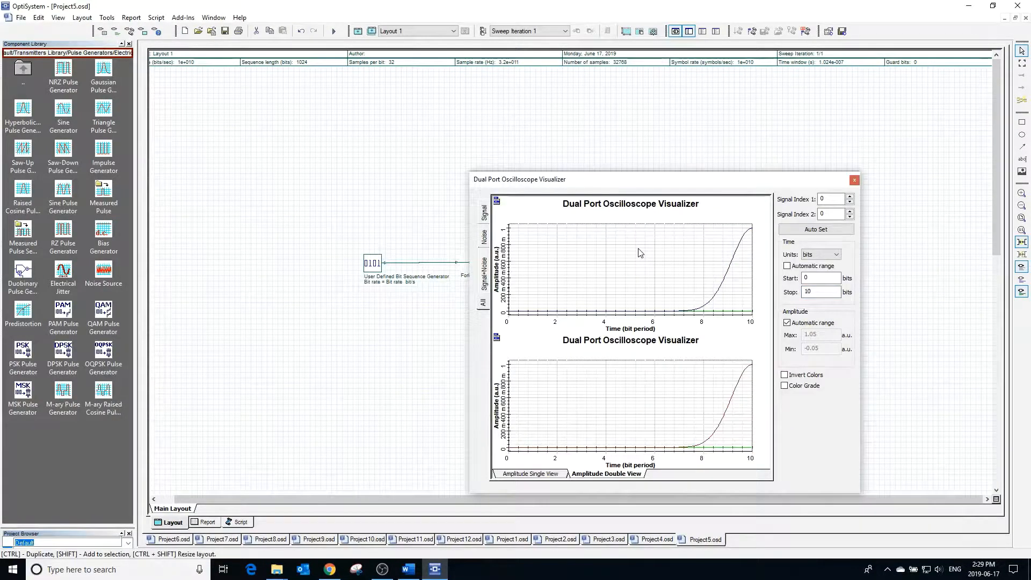
pyautogui.click(849, 254)
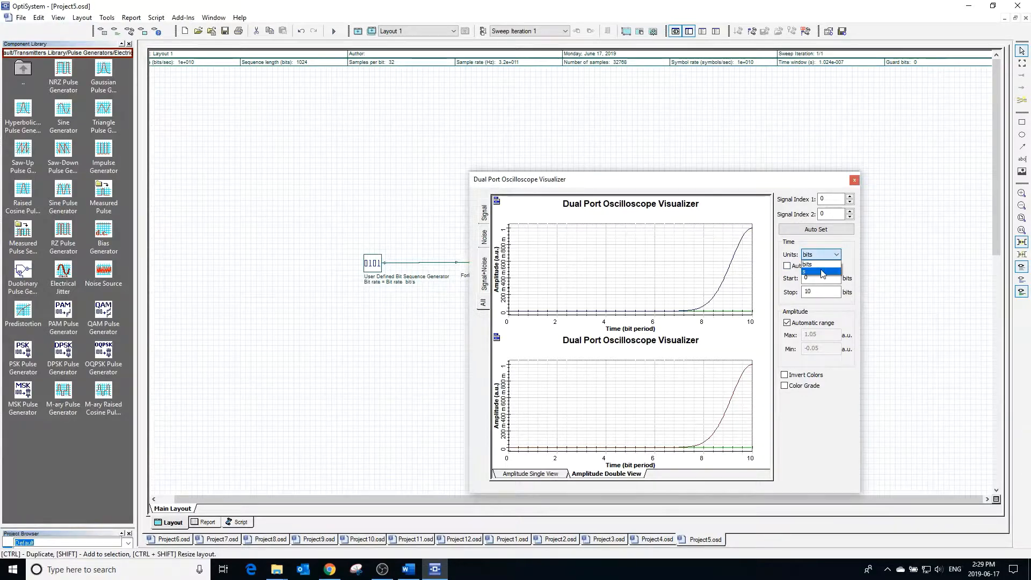
pyautogui.click(820, 272)
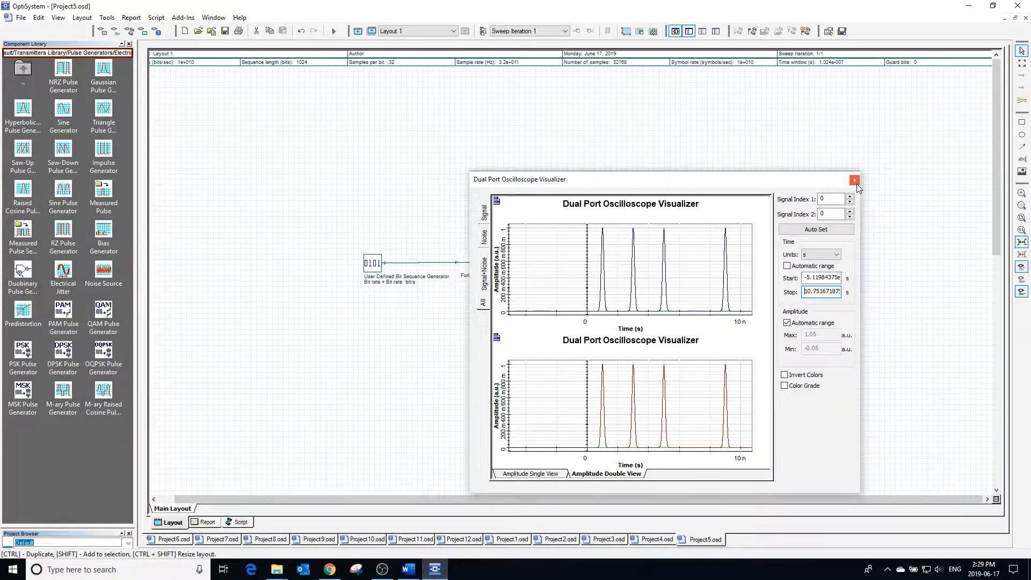
pyautogui.click(854, 180)
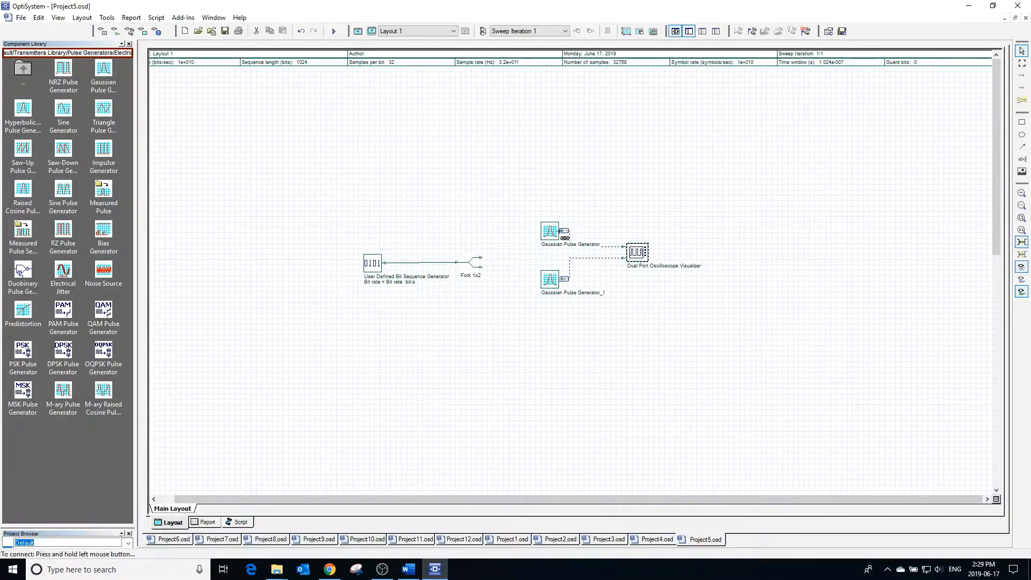
# Script the first generator's Repeat every parameter as Time window/10, evaluating to 10.24e-009
pyautogui.doubleClick(549, 230)
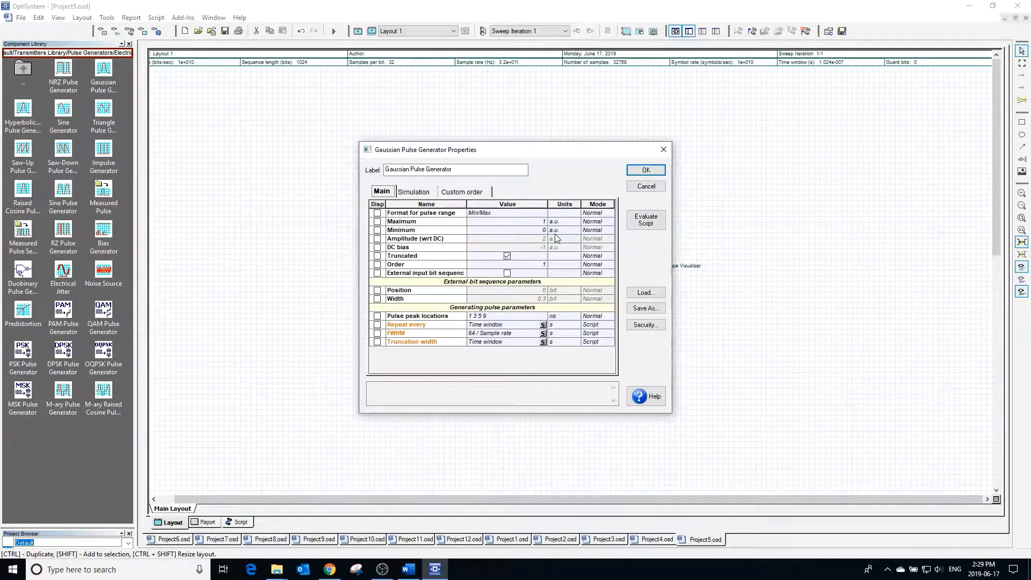
pyautogui.moveTo(533, 318)
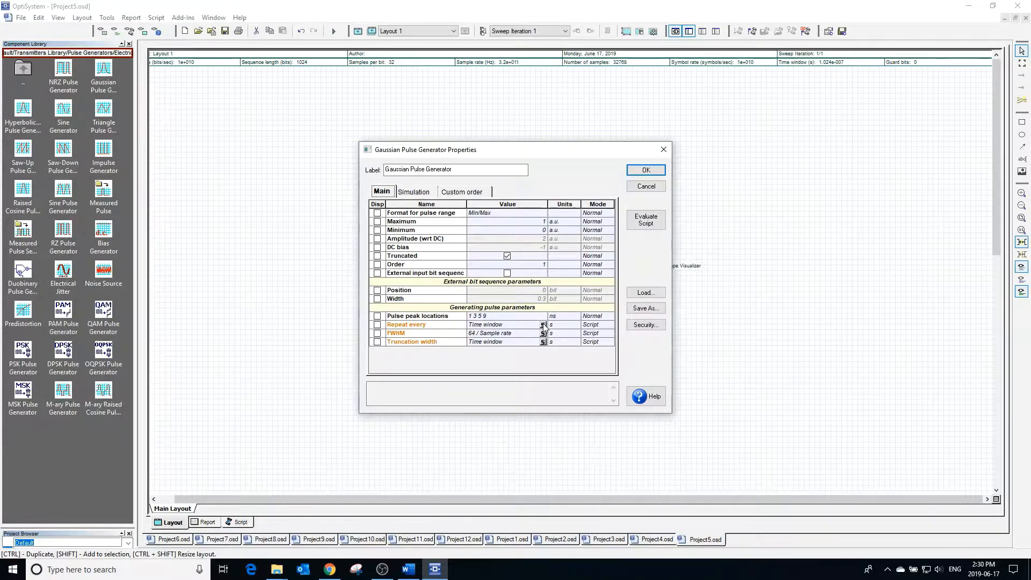
pyautogui.click(544, 325)
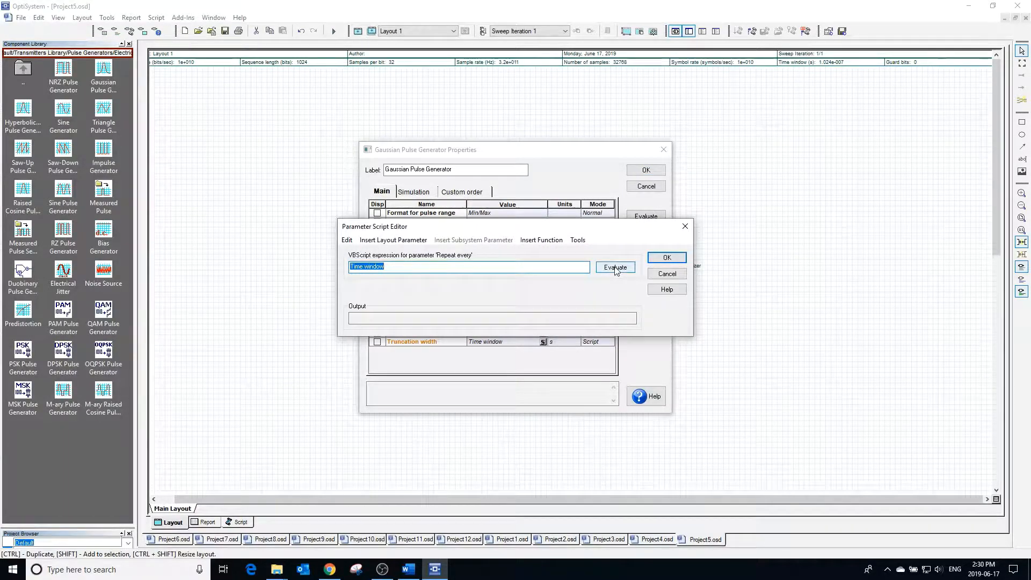
pyautogui.click(394, 239)
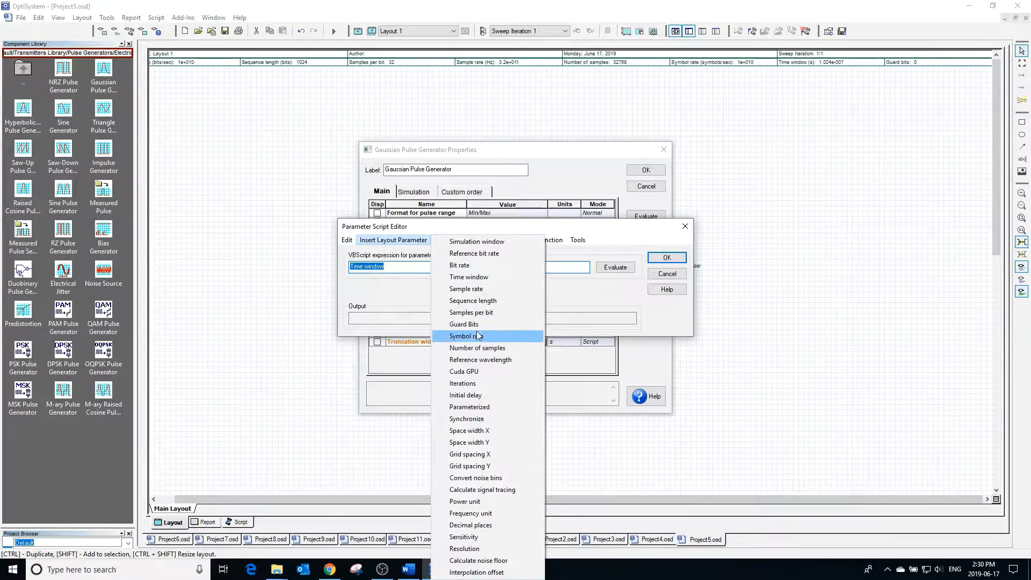
pyautogui.click(542, 239)
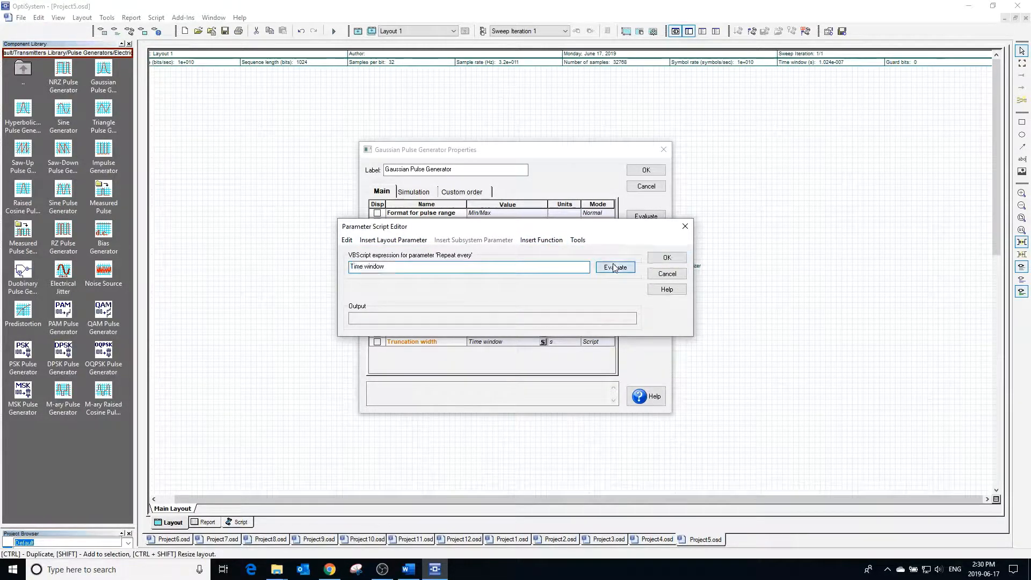
pyautogui.click(614, 267)
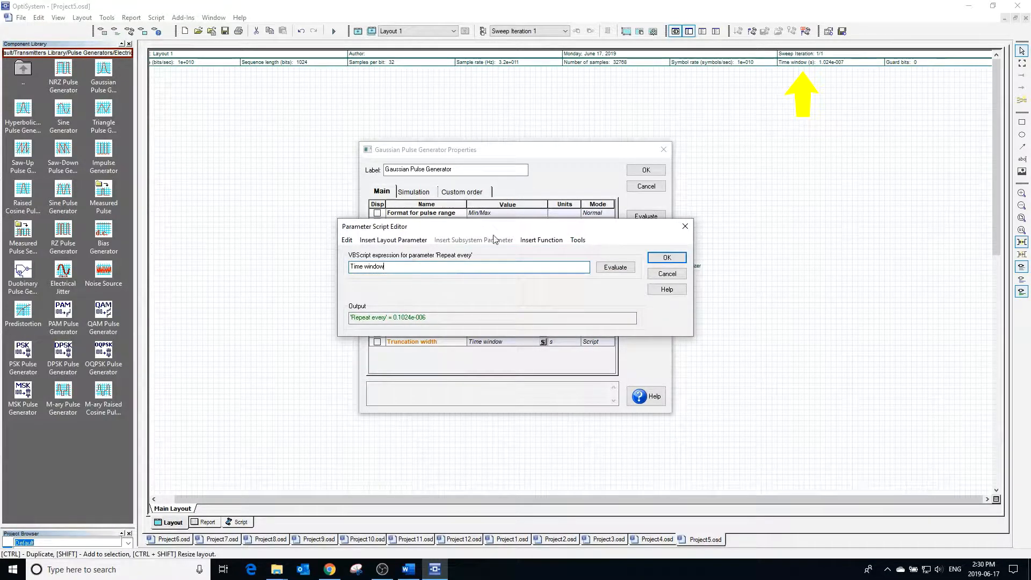
pyautogui.write('/1')
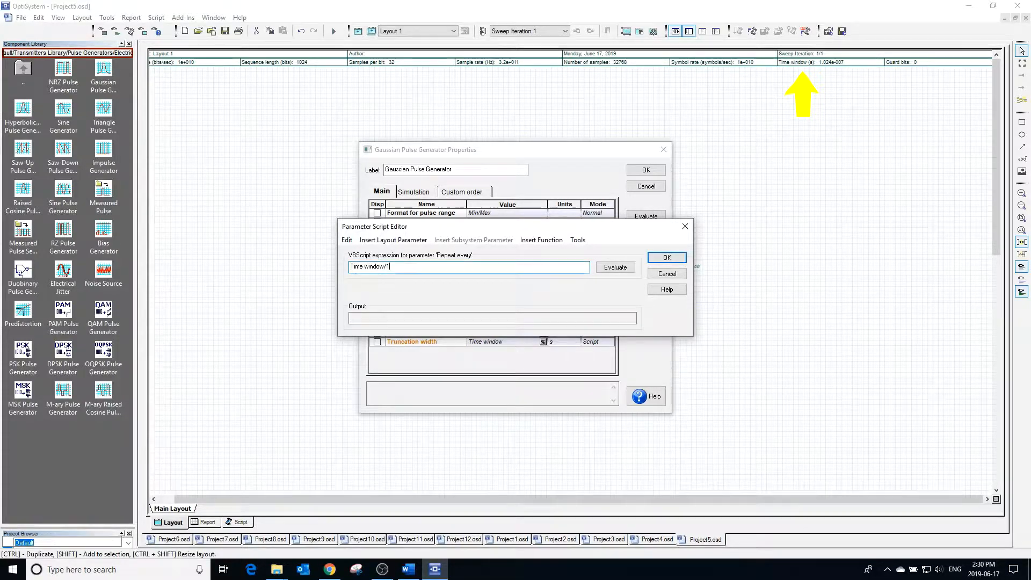
pyautogui.write('0')
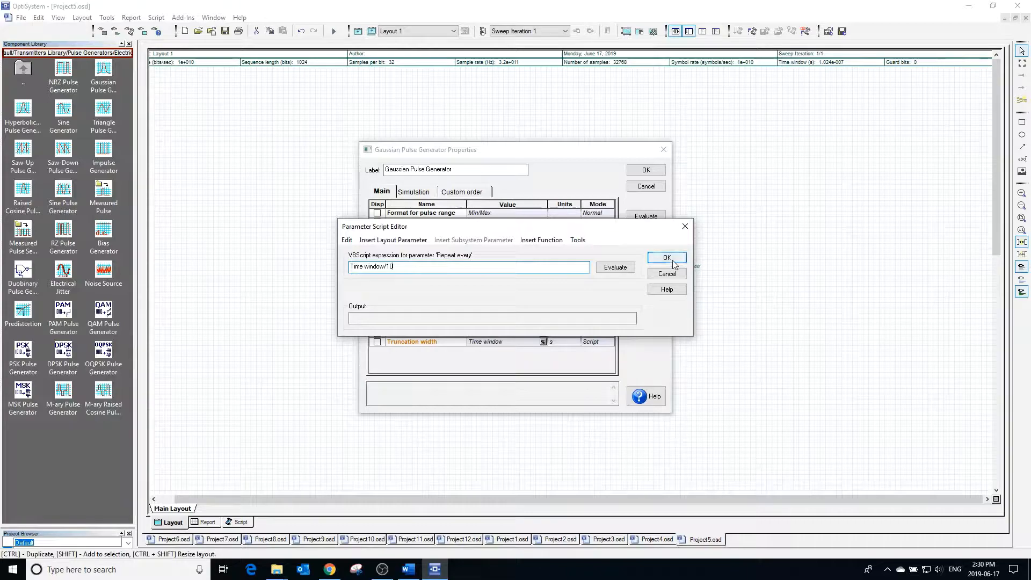
pyautogui.click(614, 267)
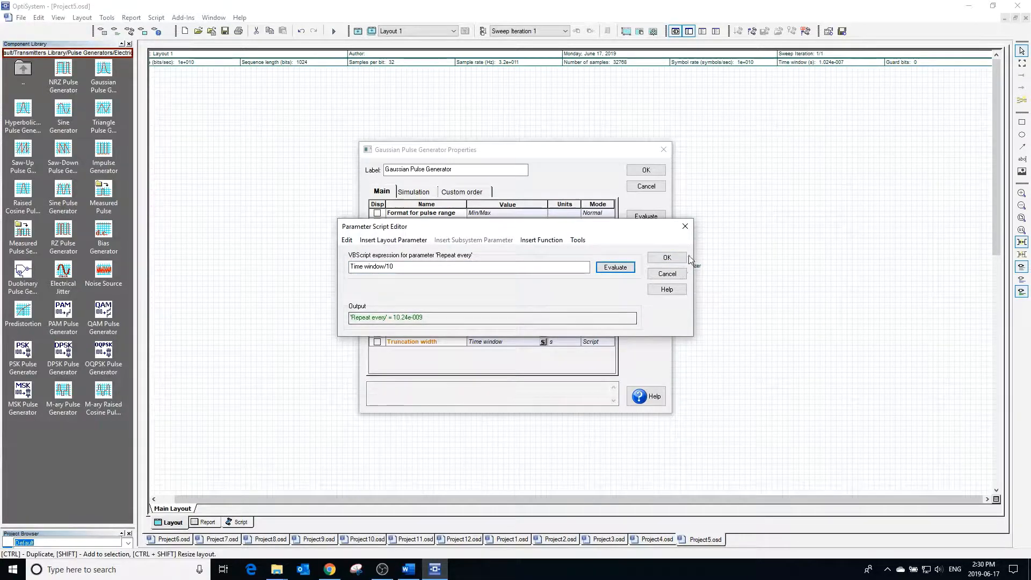
pyautogui.click(666, 257)
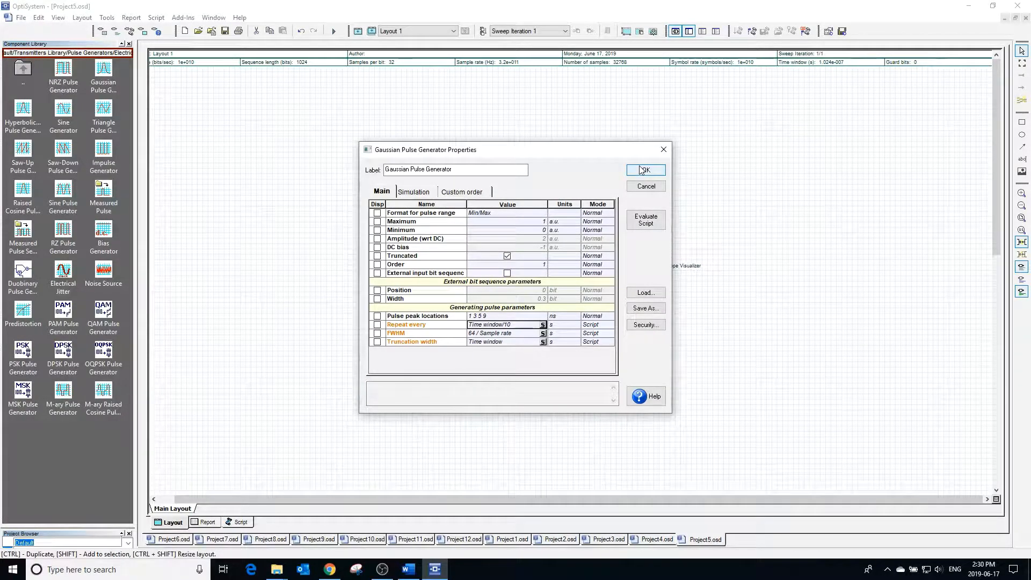
# Confirm the generator settings and set the layout's Simulation window to Set time window
pyautogui.click(645, 171)
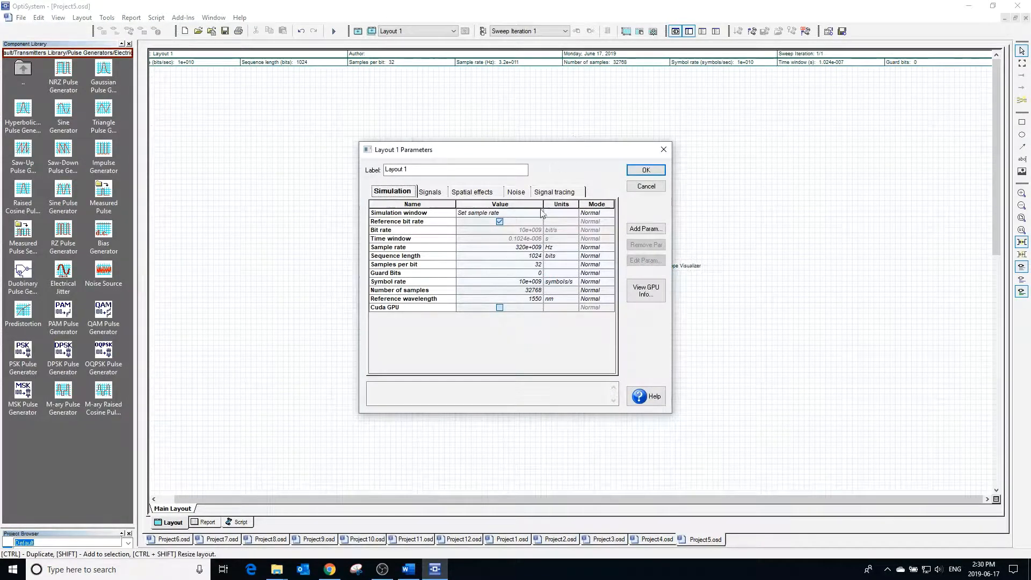
pyautogui.click(538, 213)
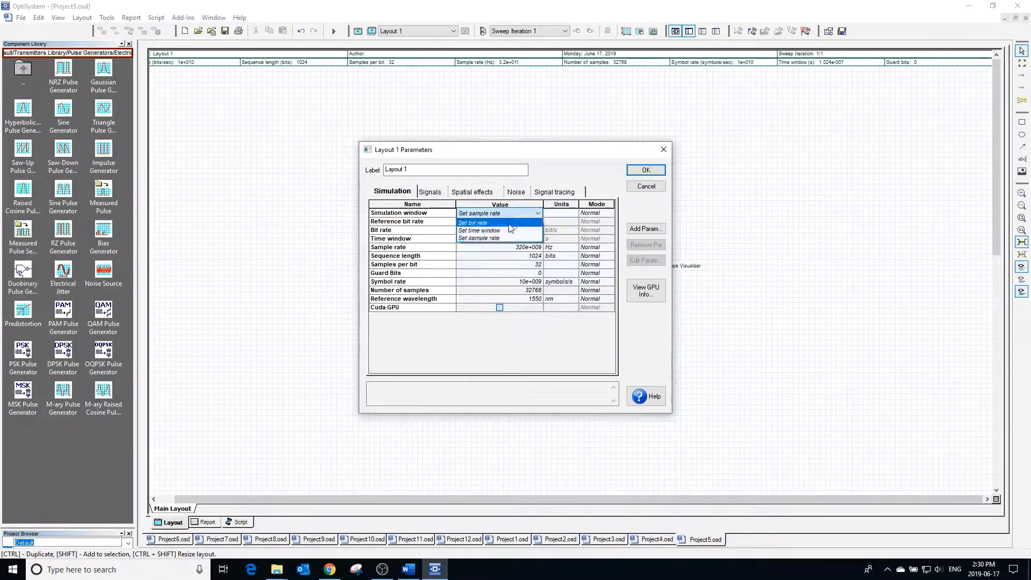
pyautogui.click(480, 230)
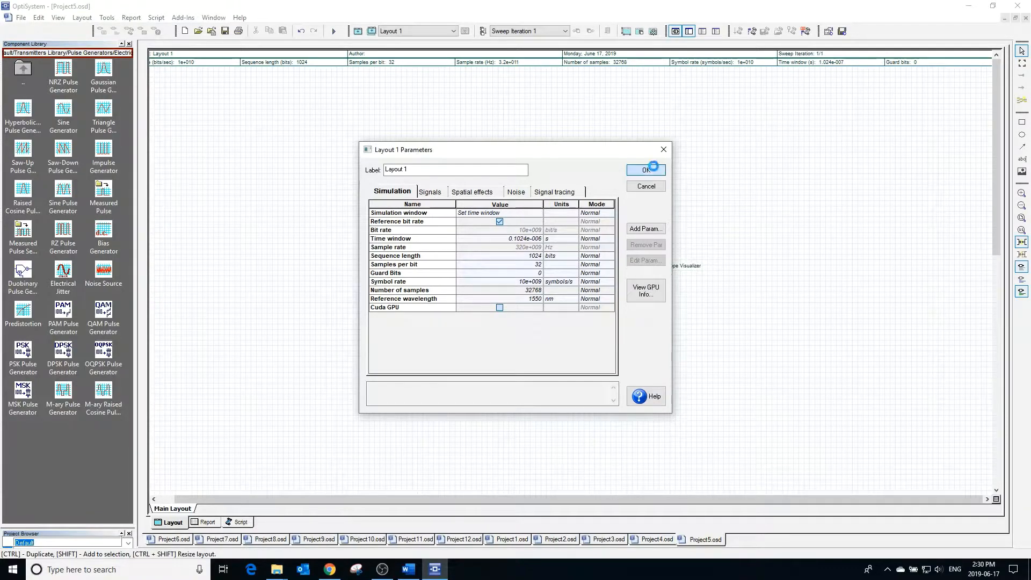
pyautogui.click(646, 169)
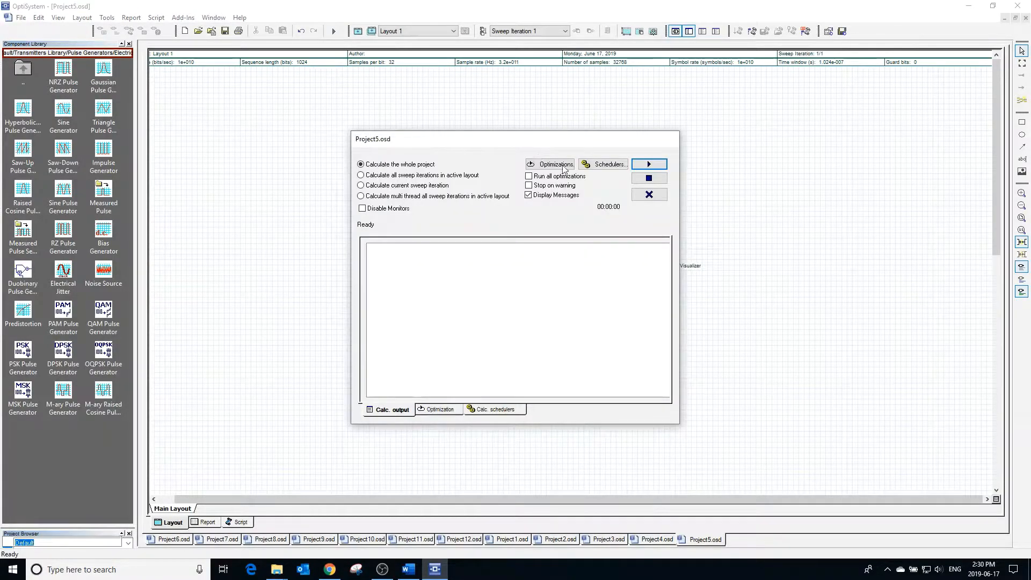
# Run the calculation and inspect the repeating narrow pulses on the Dual Port Oscilloscope
pyautogui.click(649, 195)
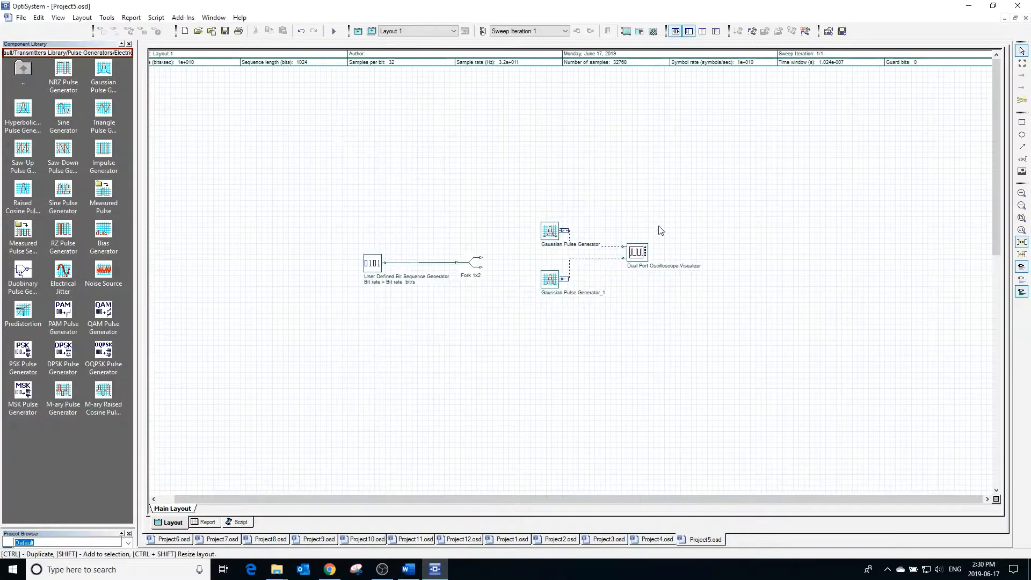
pyautogui.doubleClick(637, 252)
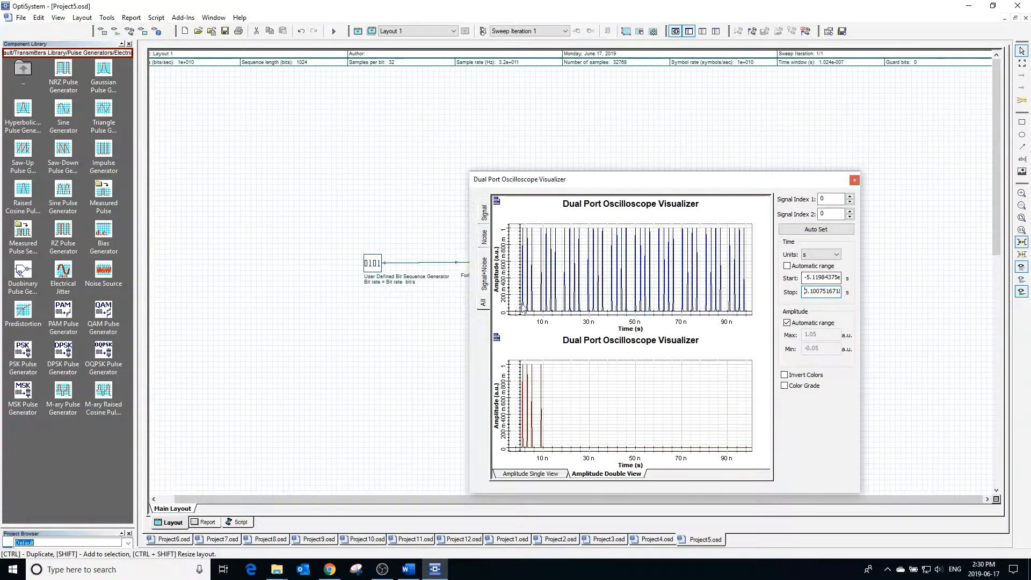
pyautogui.moveTo(752, 310)
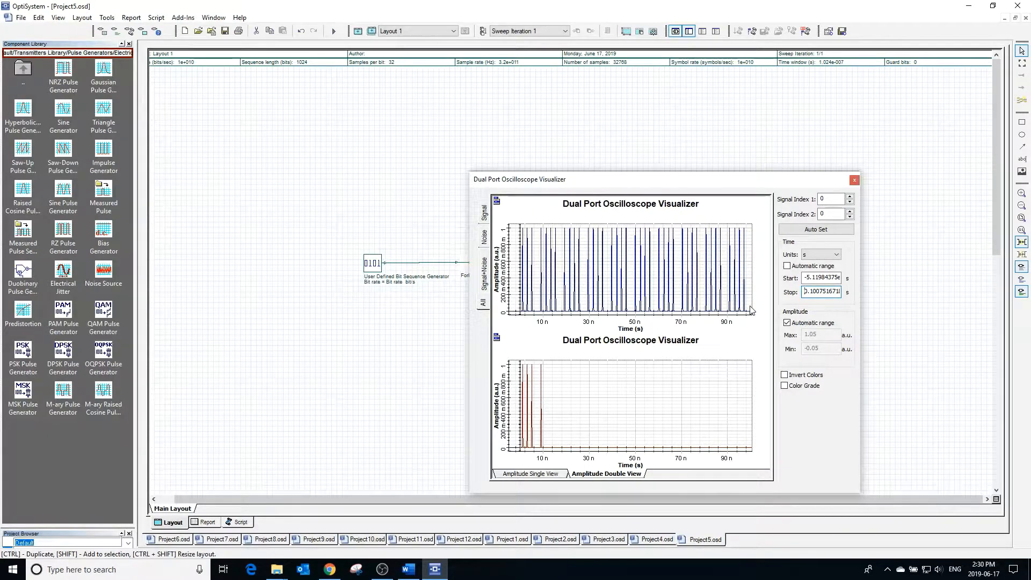
pyautogui.moveTo(854, 180)
pyautogui.write('0.000075167')
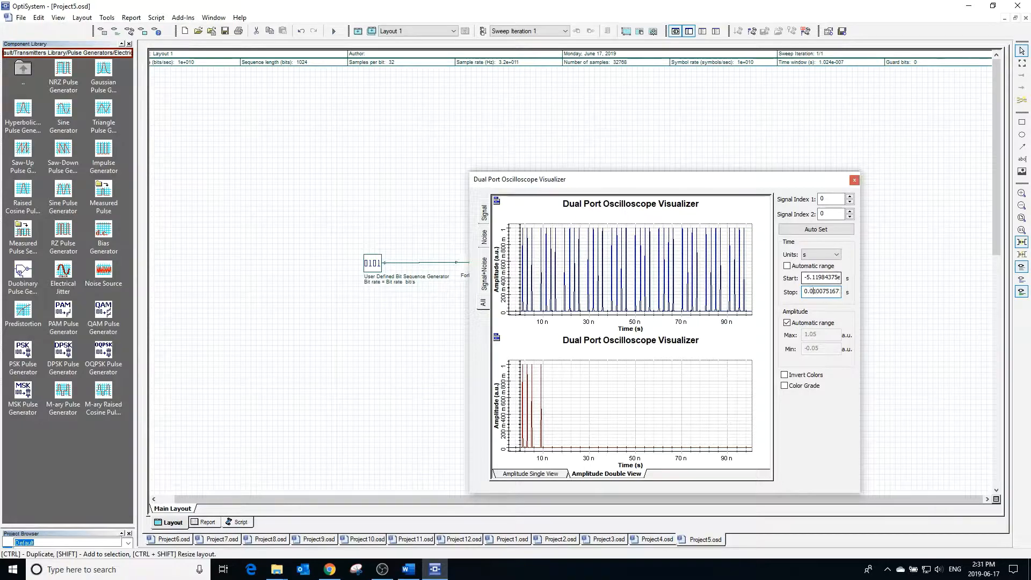
pyautogui.click(854, 180)
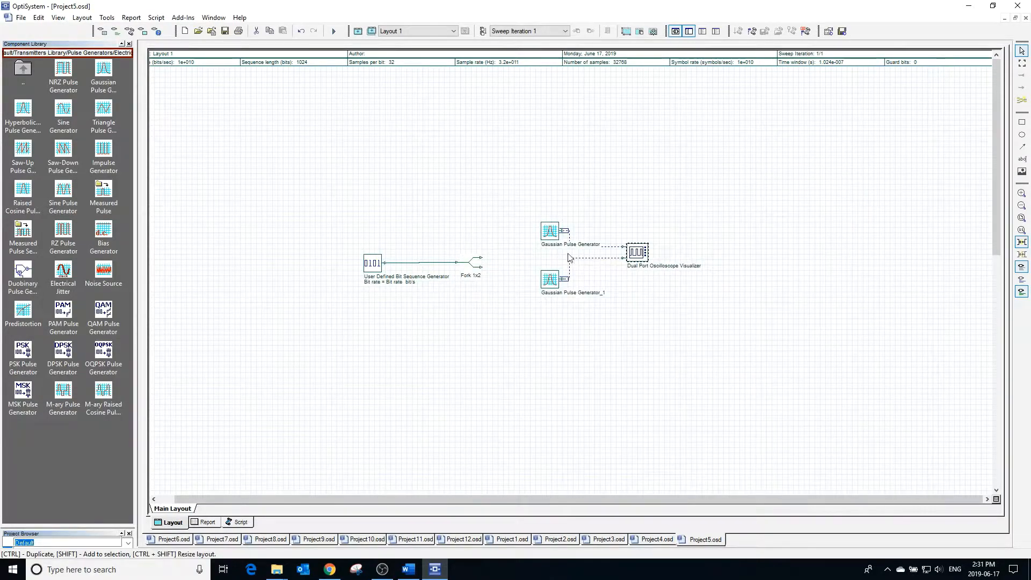
# Set the upper Gaussian Pulse Generator's FWHM script to 256 / Sample rate
pyautogui.doubleClick(550, 229)
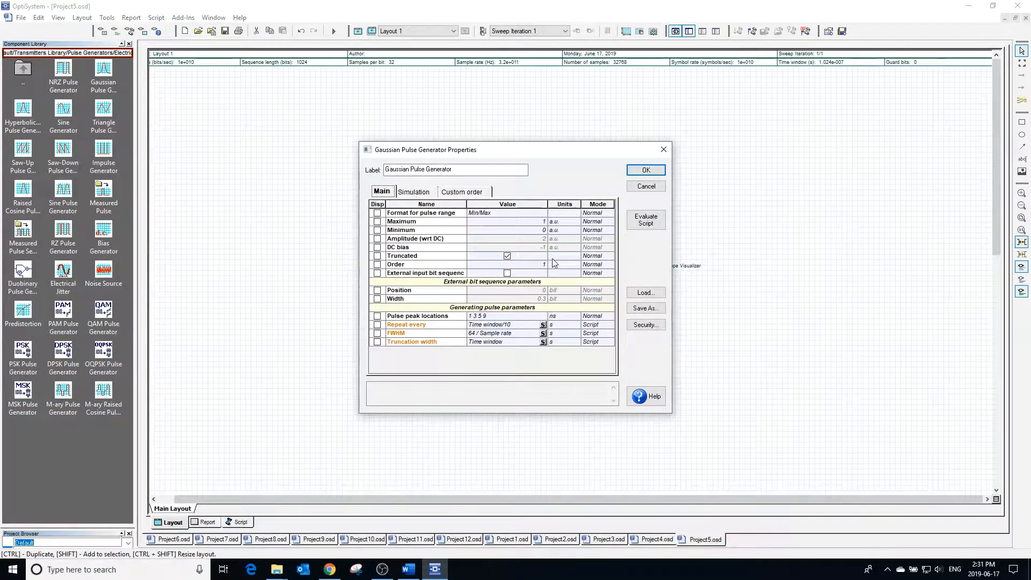
pyautogui.moveTo(493, 324)
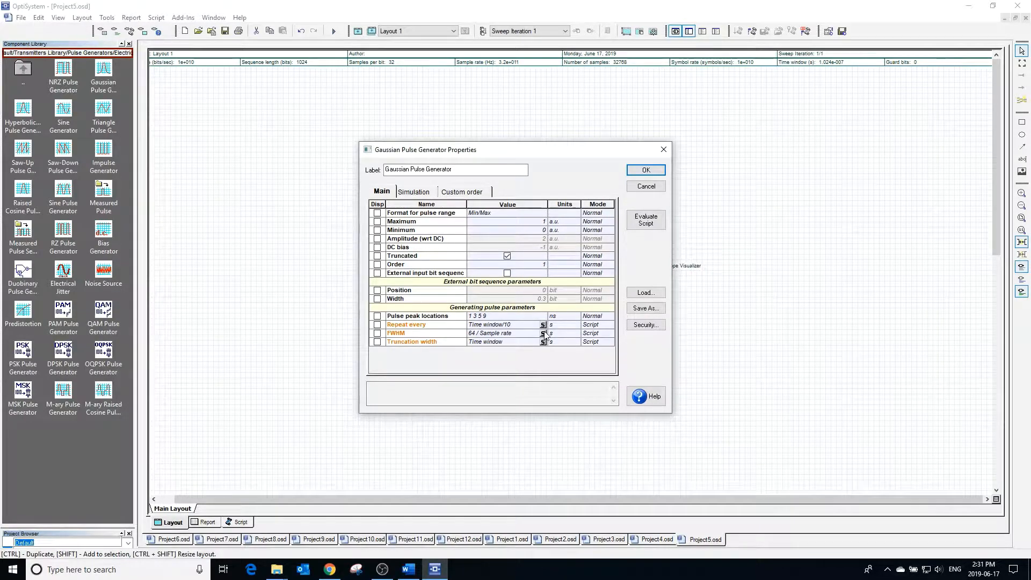
pyautogui.click(646, 221)
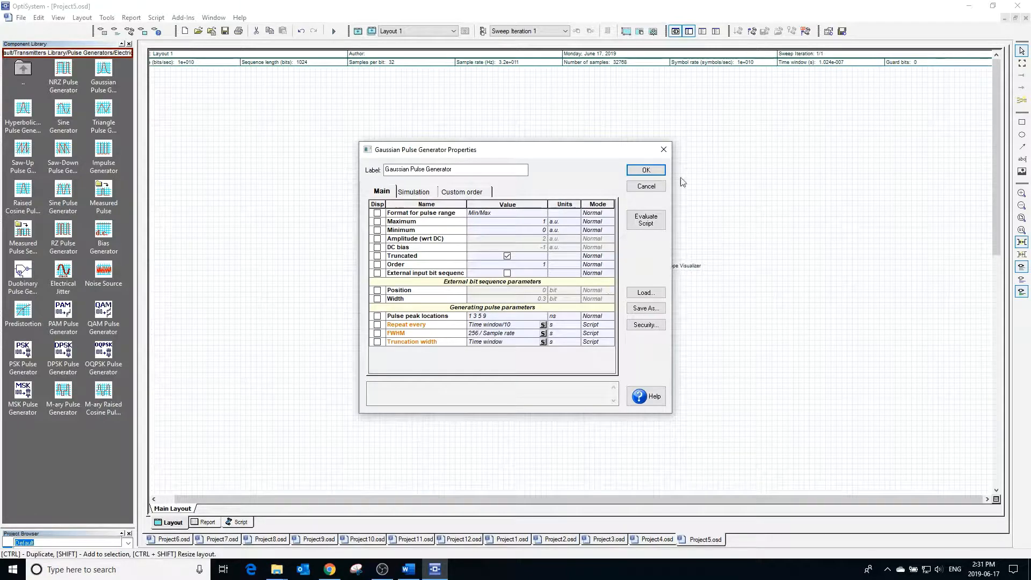
pyautogui.moveTo(646, 170)
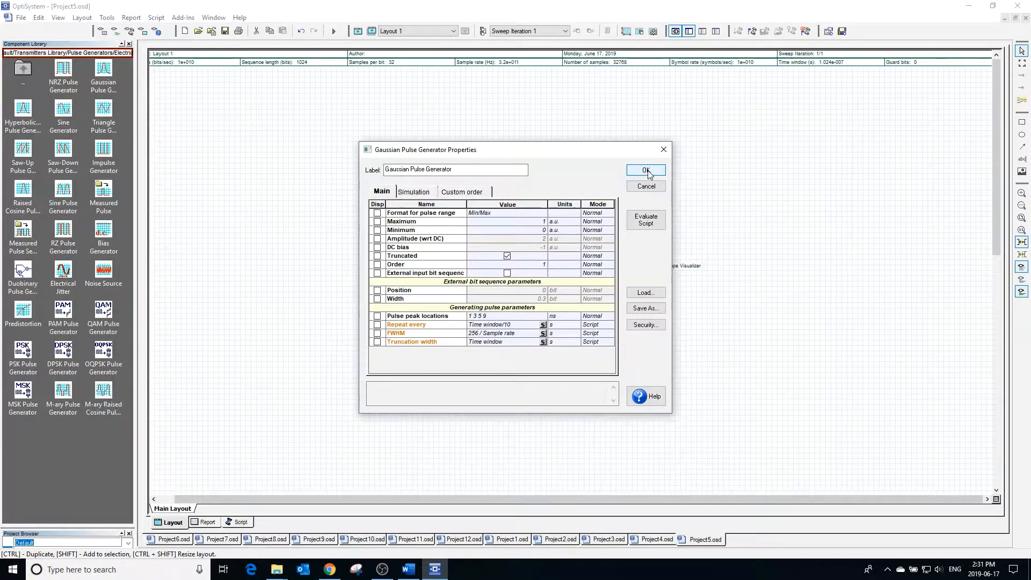
# Recalculate with the wider FWHM and view the broader pulses on the oscilloscope
pyautogui.click(646, 171)
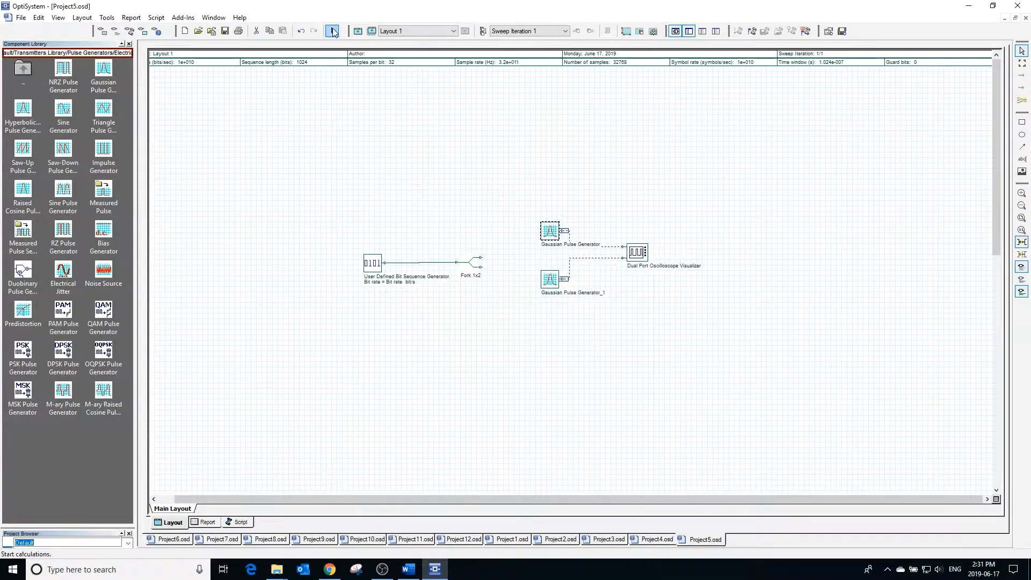
pyautogui.click(333, 32)
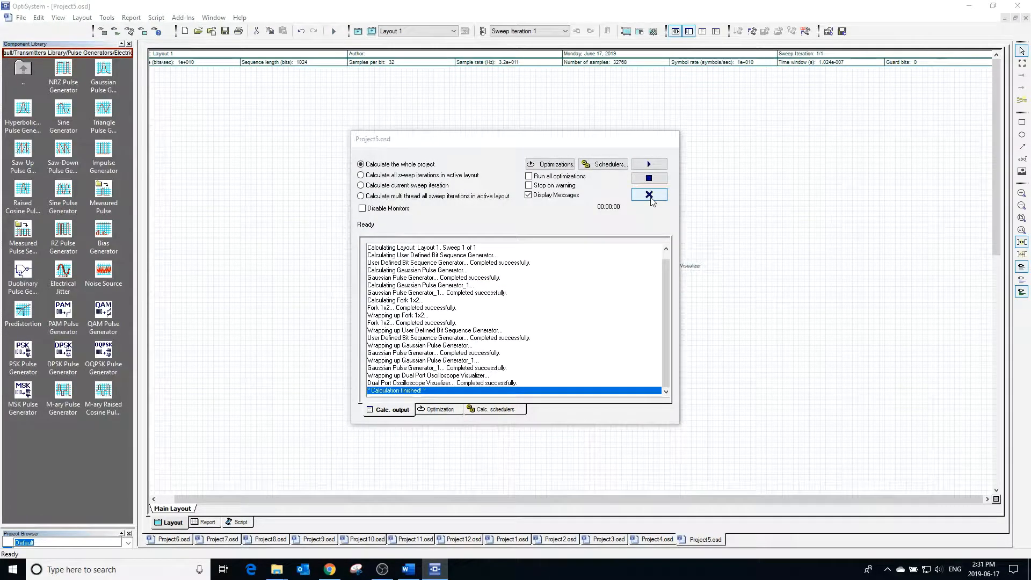
pyautogui.click(649, 194)
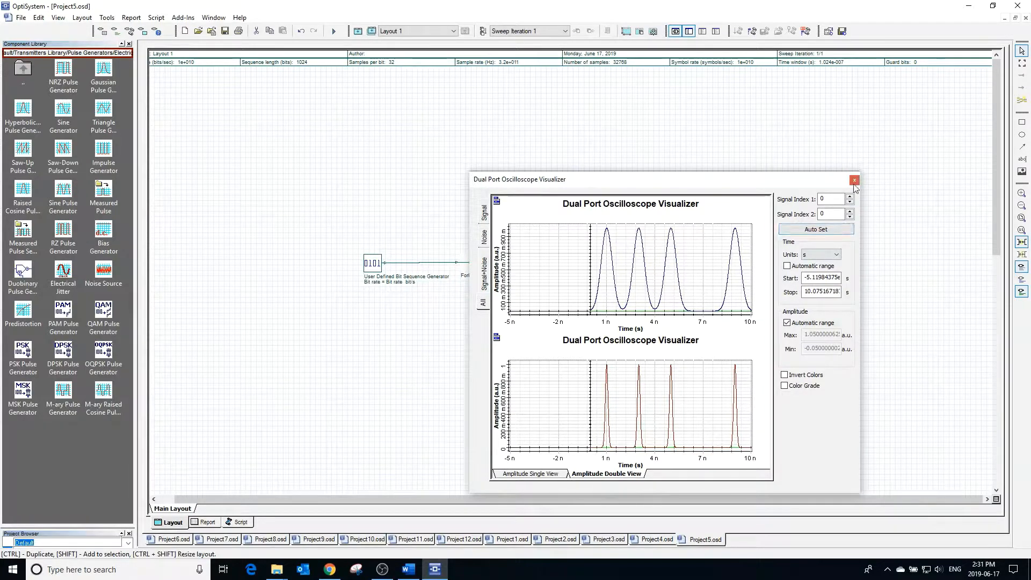
pyautogui.click(854, 181)
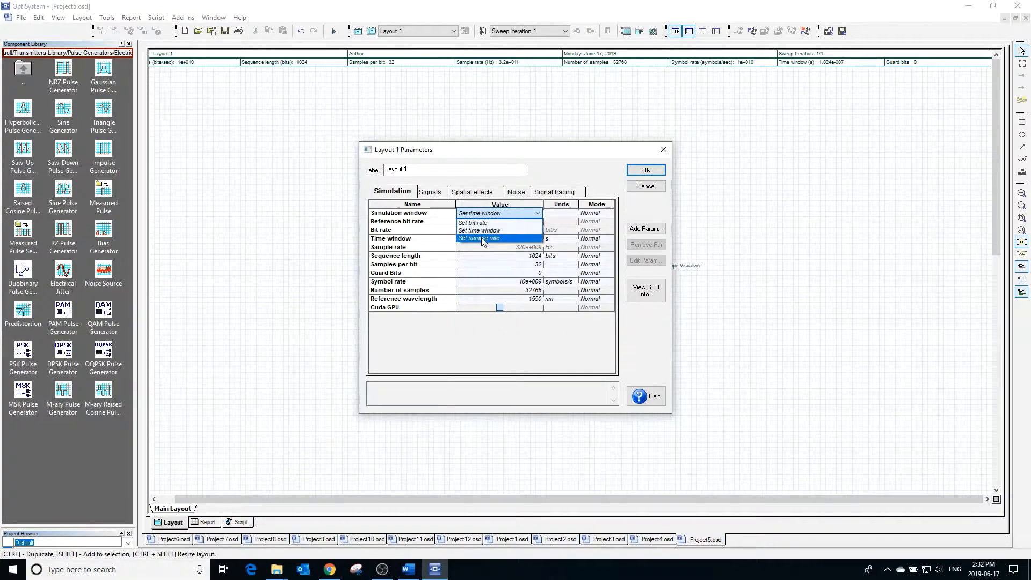
pyautogui.click(480, 239)
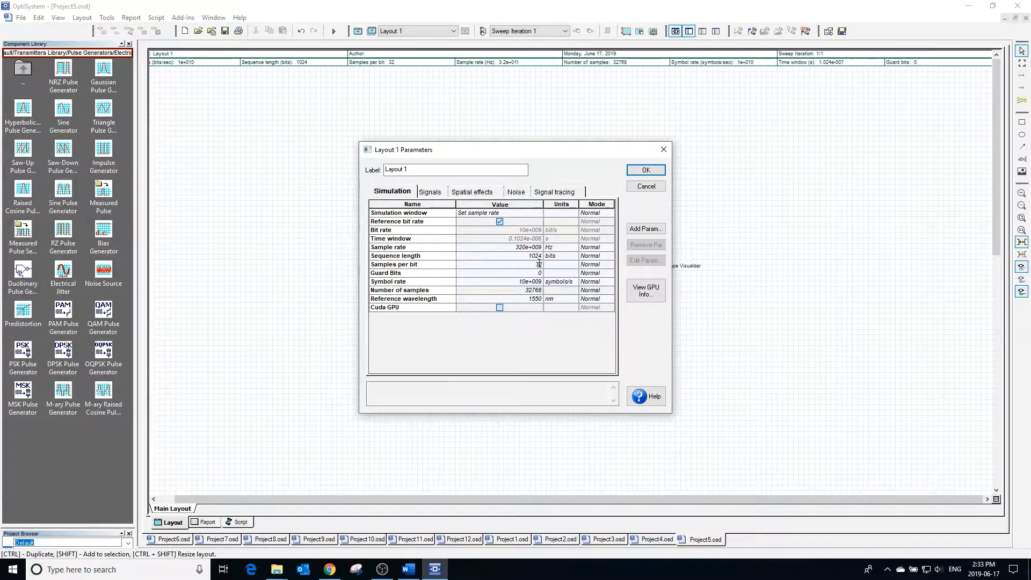
pyautogui.write('16')
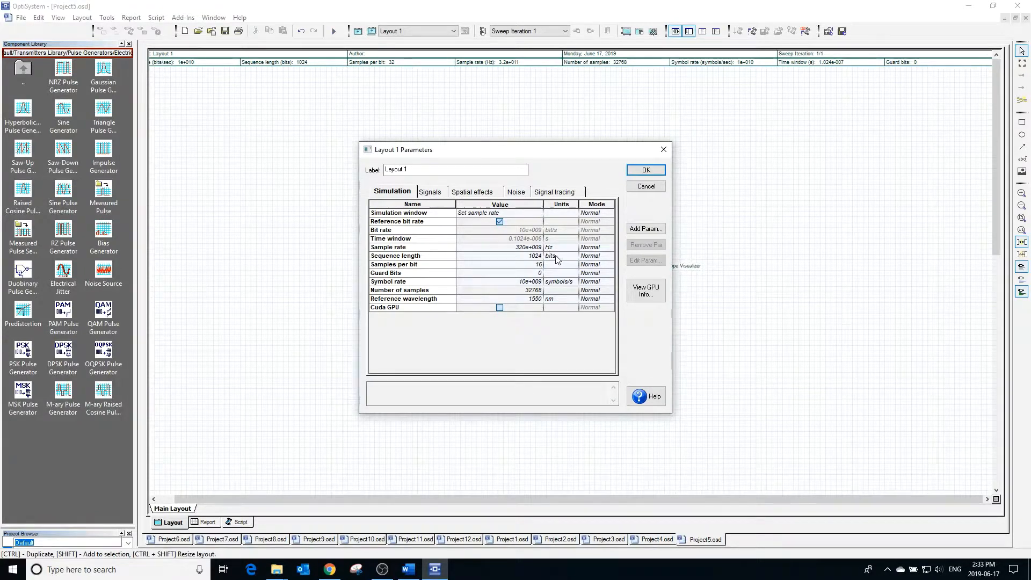
pyautogui.moveTo(594, 261)
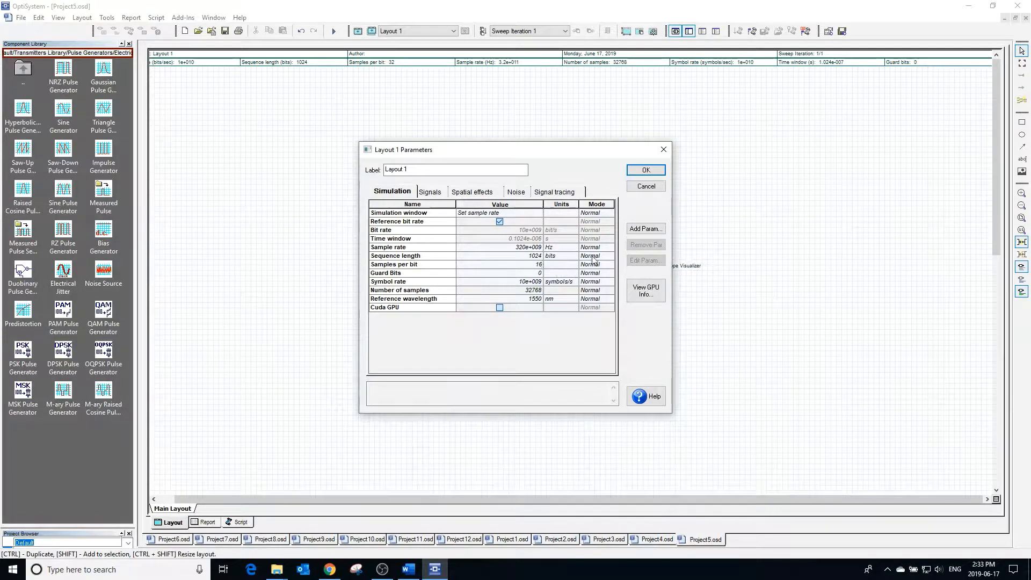
pyautogui.click(646, 170)
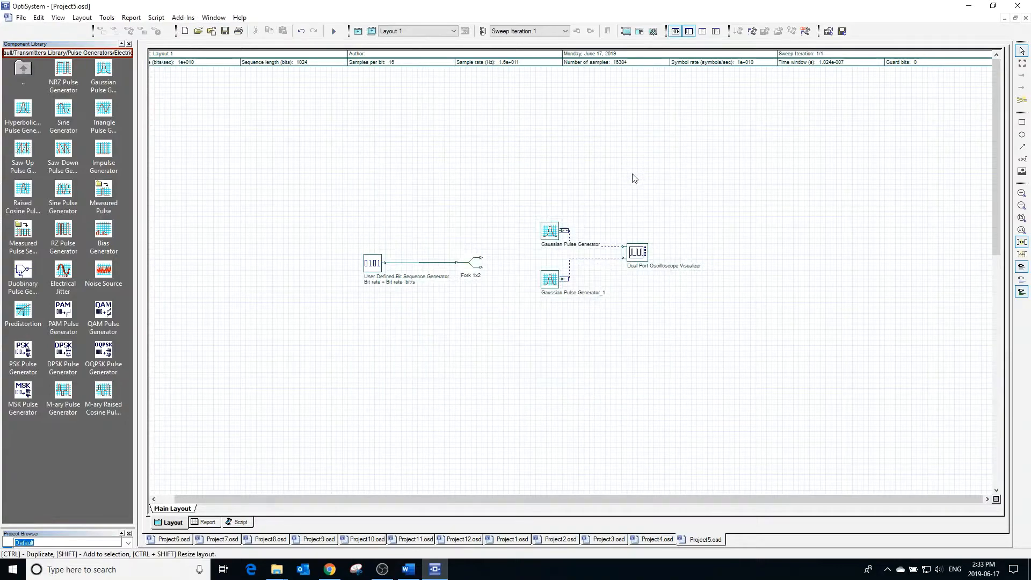
pyautogui.click(333, 30)
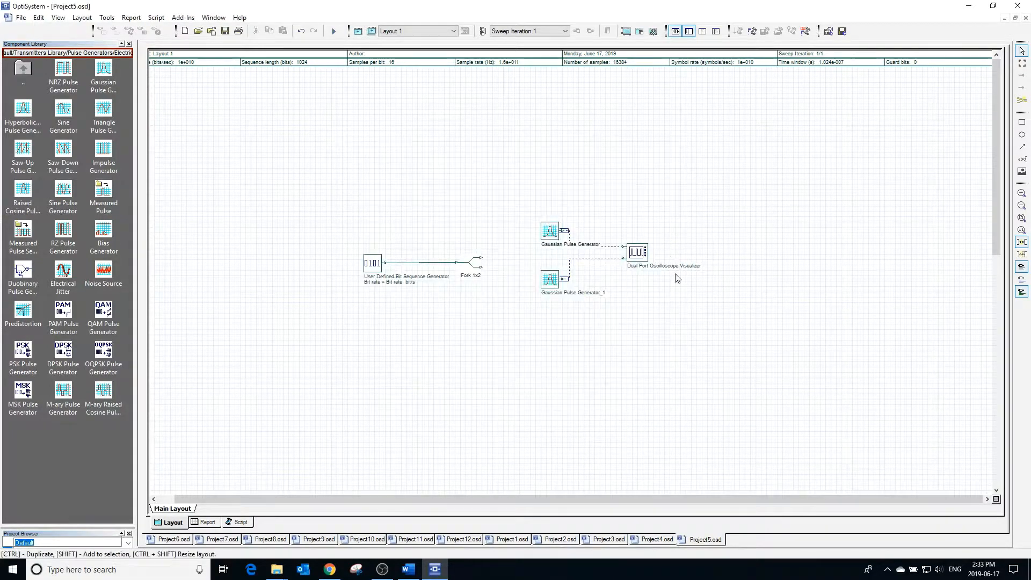
pyautogui.doubleClick(637, 251)
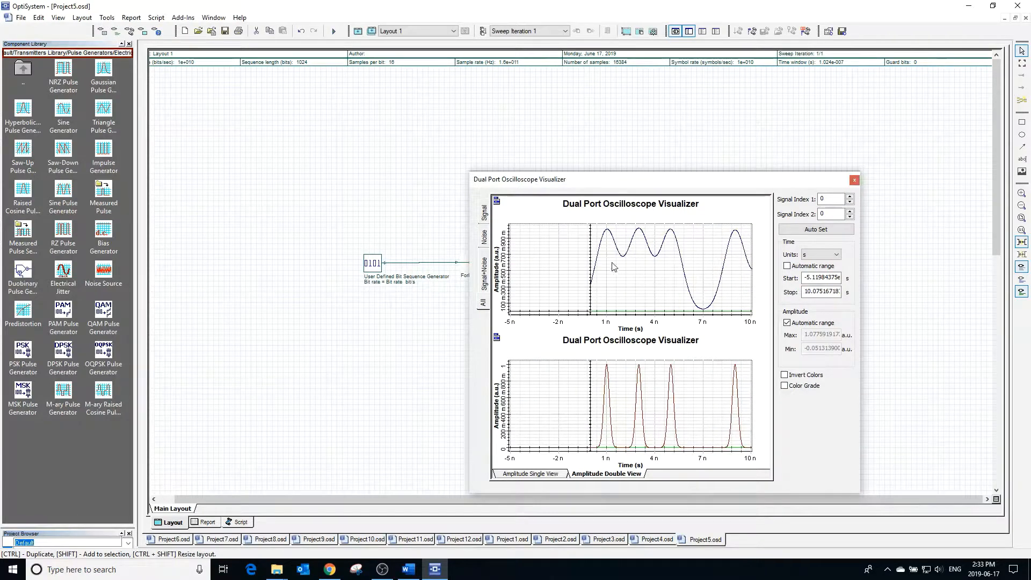
pyautogui.moveTo(679, 258)
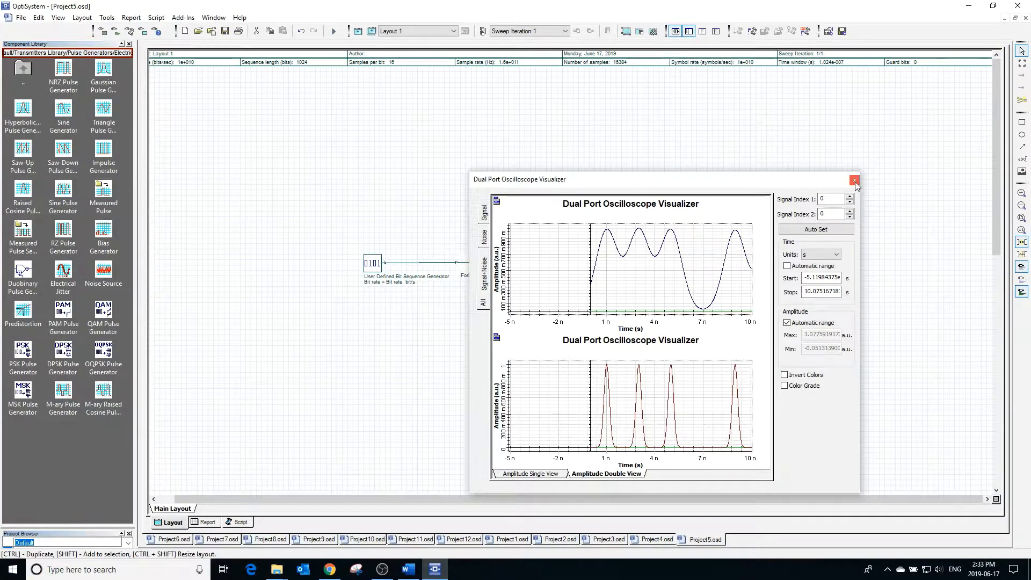
pyautogui.click(854, 181)
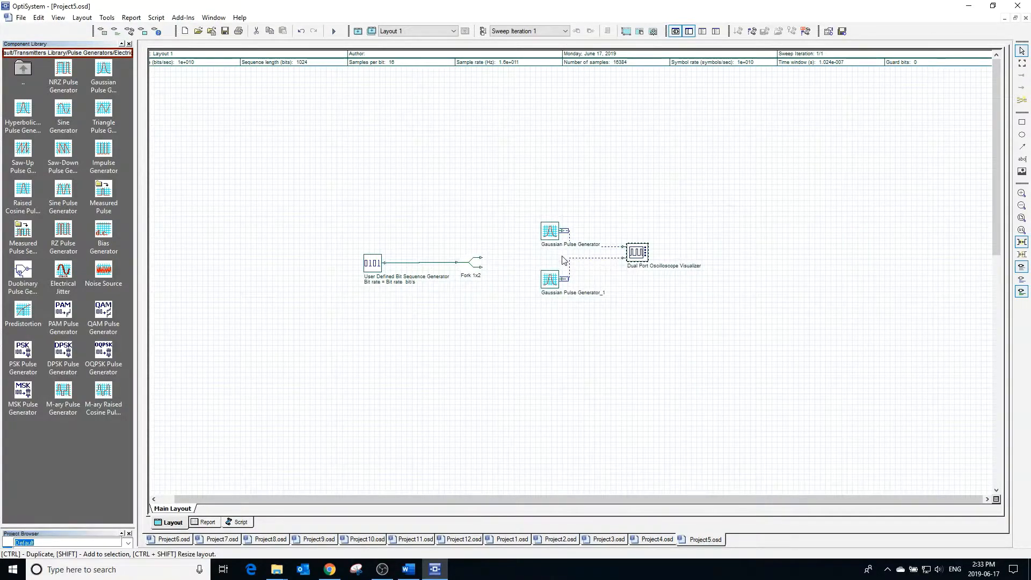
# Set the first Gaussian Pulse Generator's truncation width to Time window/100
pyautogui.doubleClick(549, 230)
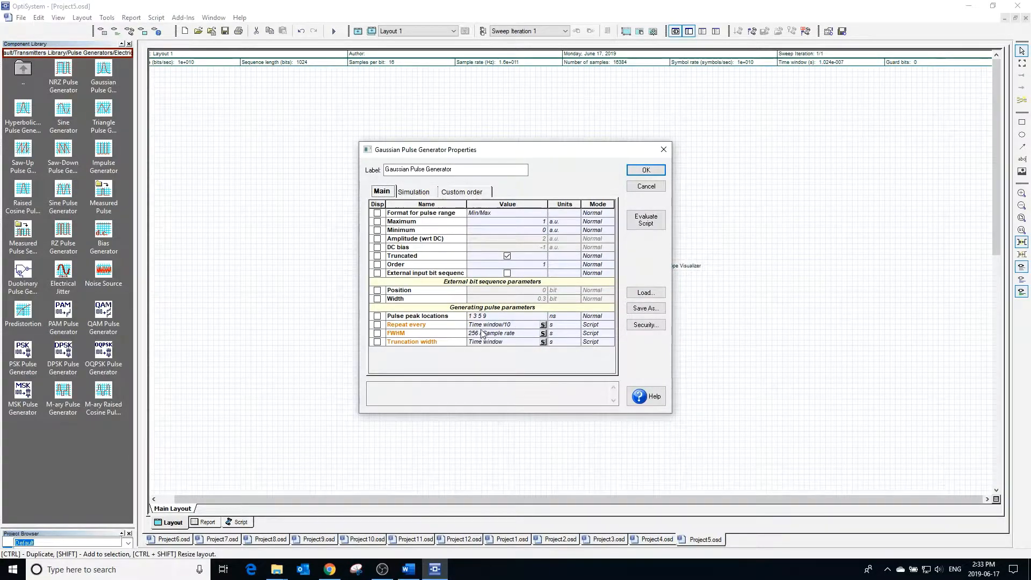
pyautogui.moveTo(650, 249)
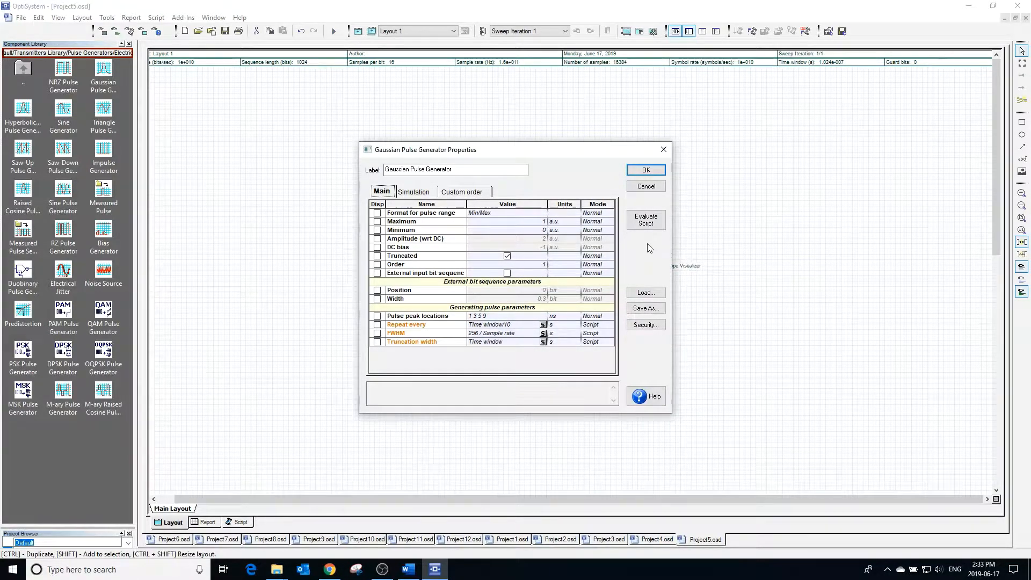
pyautogui.click(646, 219)
pyautogui.write('/100')
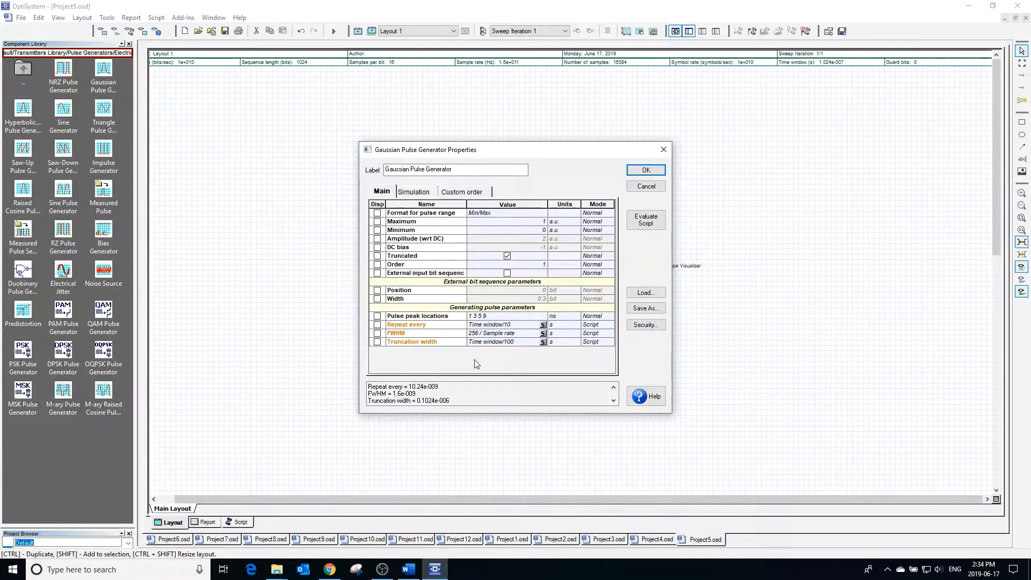
pyautogui.moveTo(645, 170)
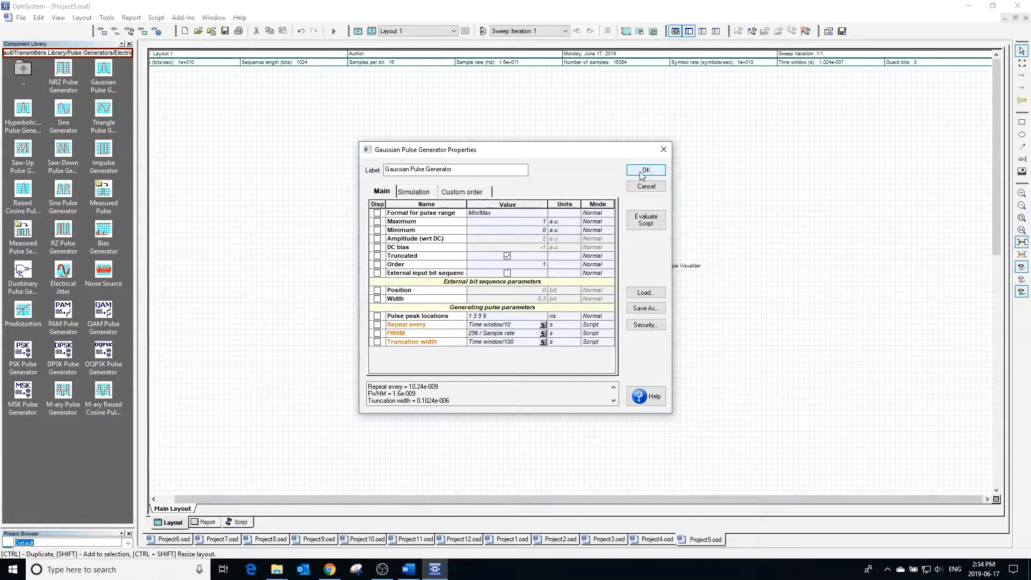
pyautogui.click(646, 171)
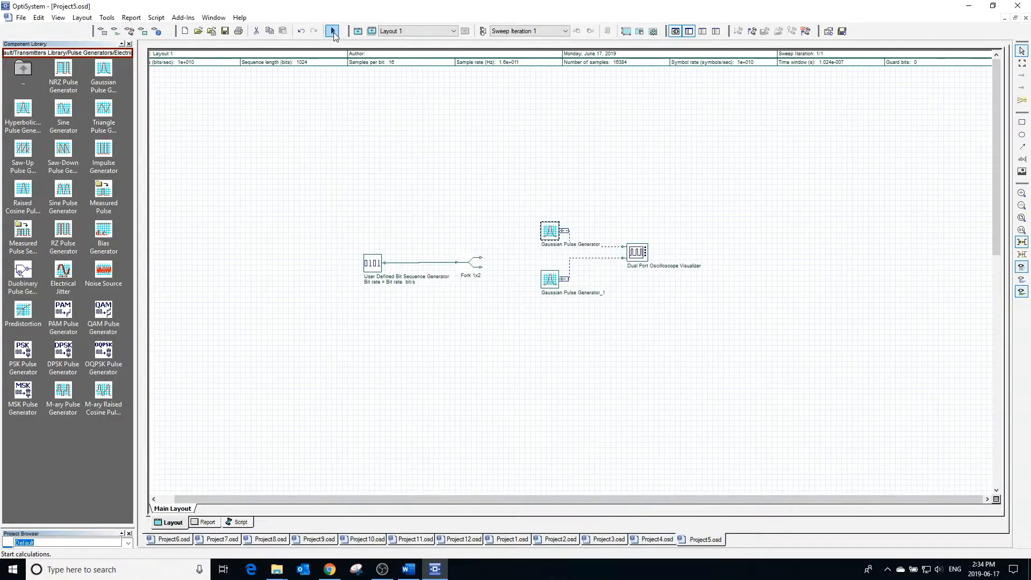
# Recalculate and view the clipped, steep-sided pulses on the oscilloscope
pyautogui.click(333, 31)
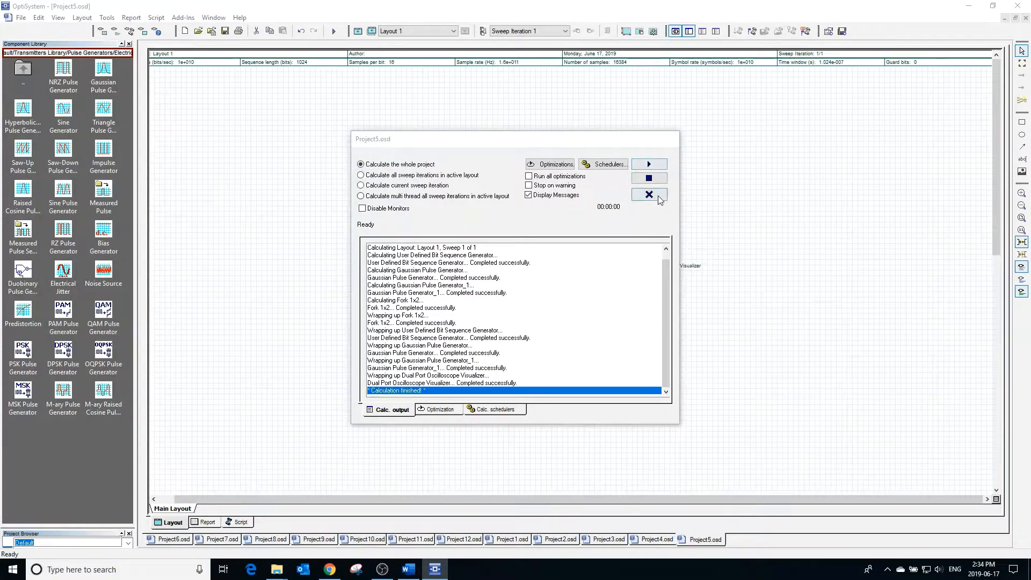
pyautogui.click(648, 195)
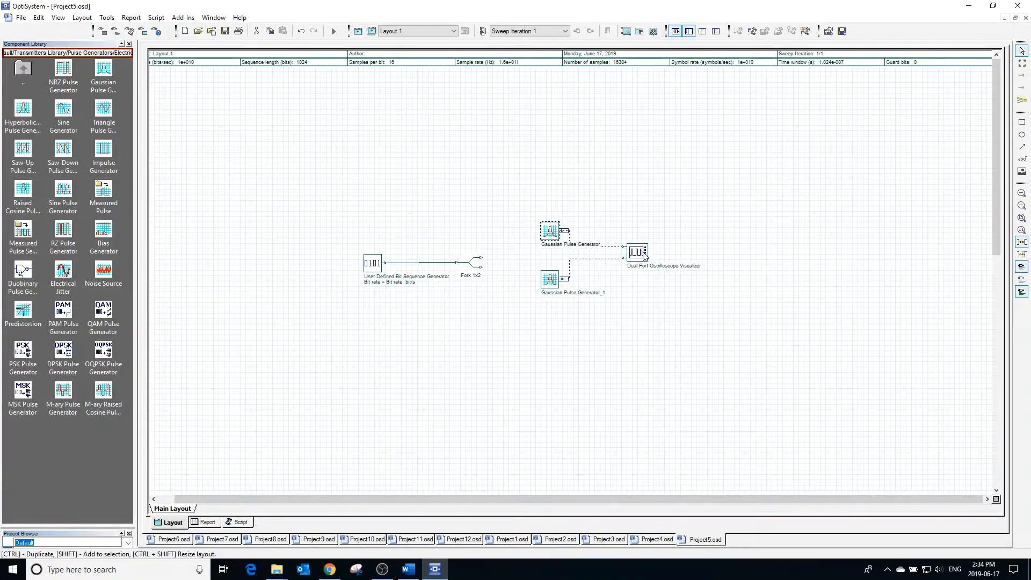
pyautogui.doubleClick(637, 252)
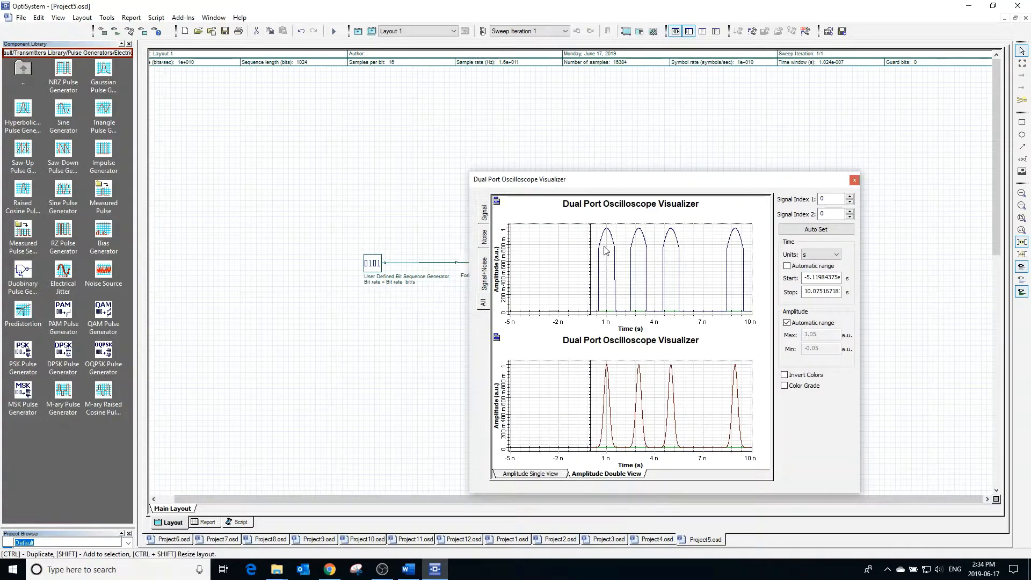
pyautogui.moveTo(784, 223)
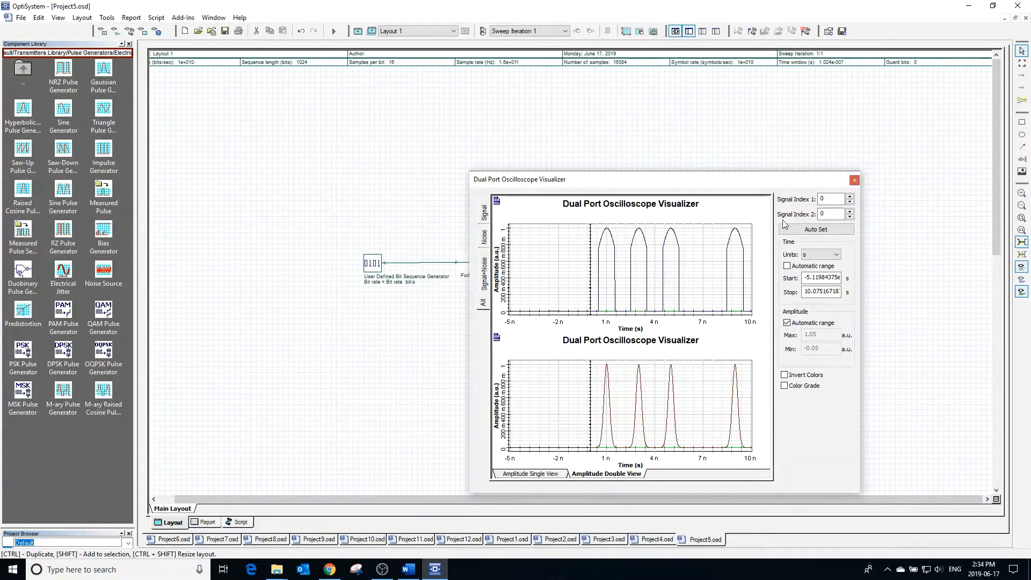
# Show the first Gaussian Pulse Generator's Simulation settings and its Sample rate script
pyautogui.click(855, 180)
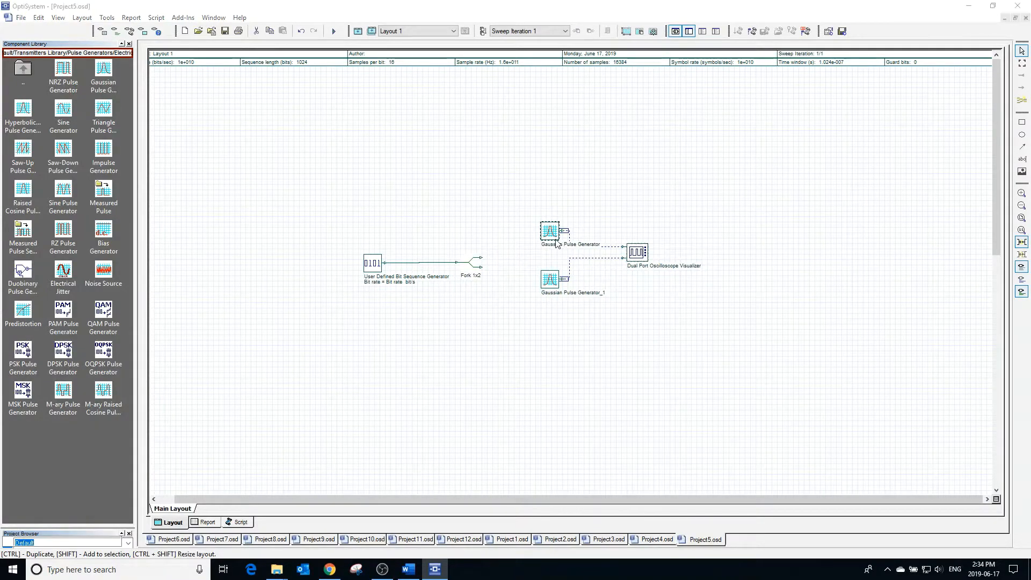
pyautogui.doubleClick(550, 230)
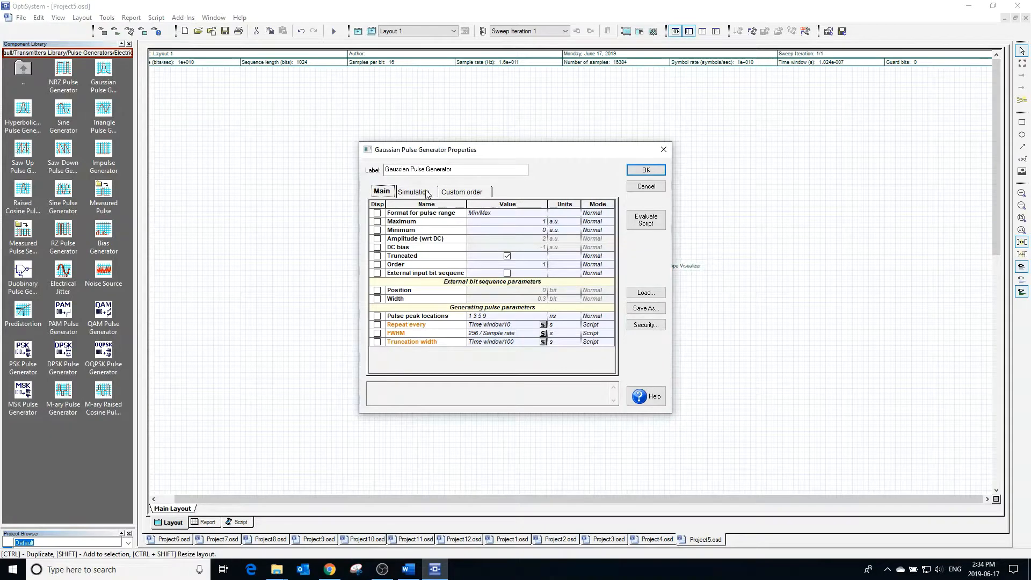
pyautogui.click(415, 191)
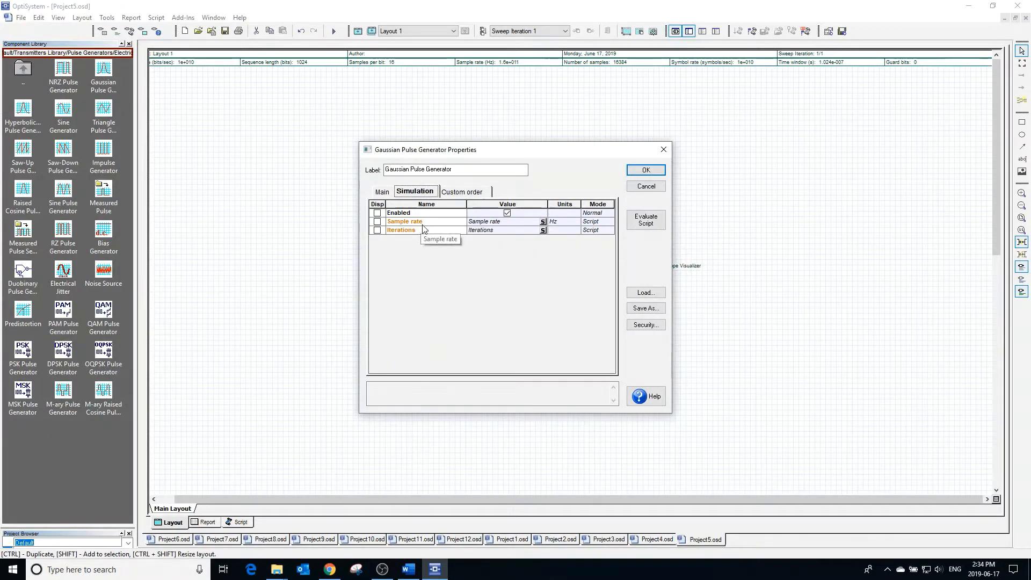
pyautogui.moveTo(520, 226)
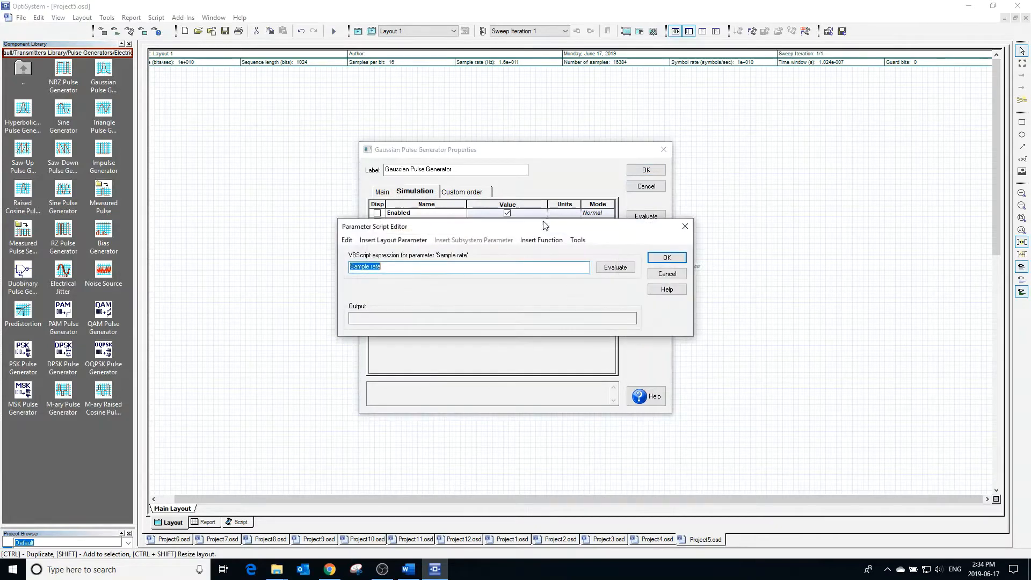
pyautogui.click(393, 240)
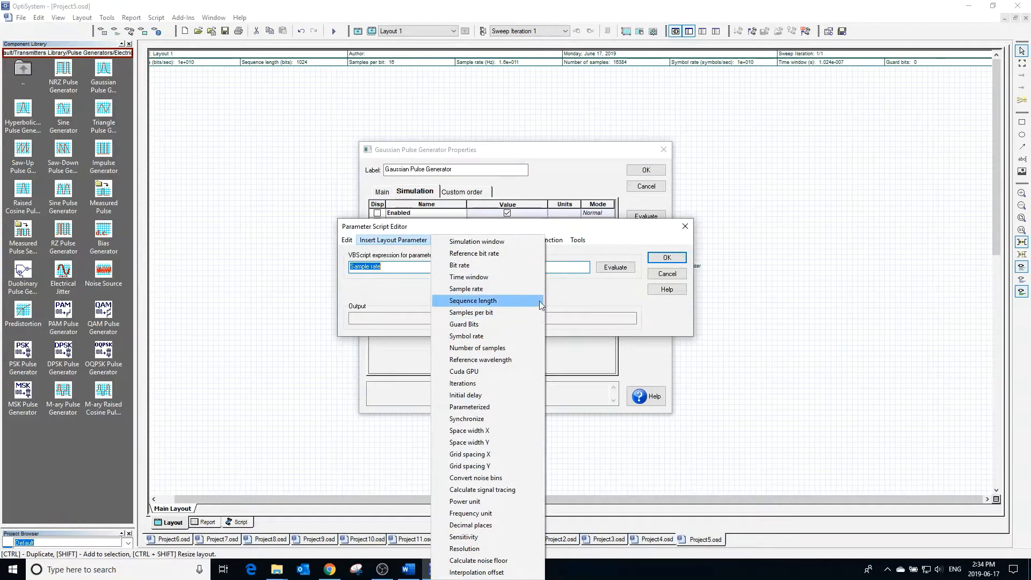
# Evaluate the Sample rate expression as 160e+009 and accept it
pyautogui.click(541, 240)
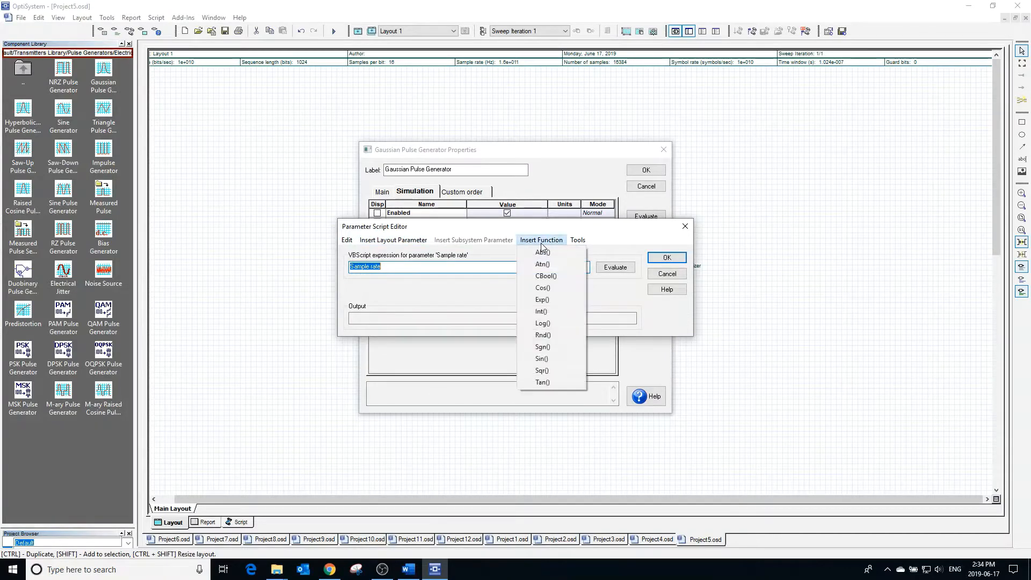
pyautogui.click(605, 295)
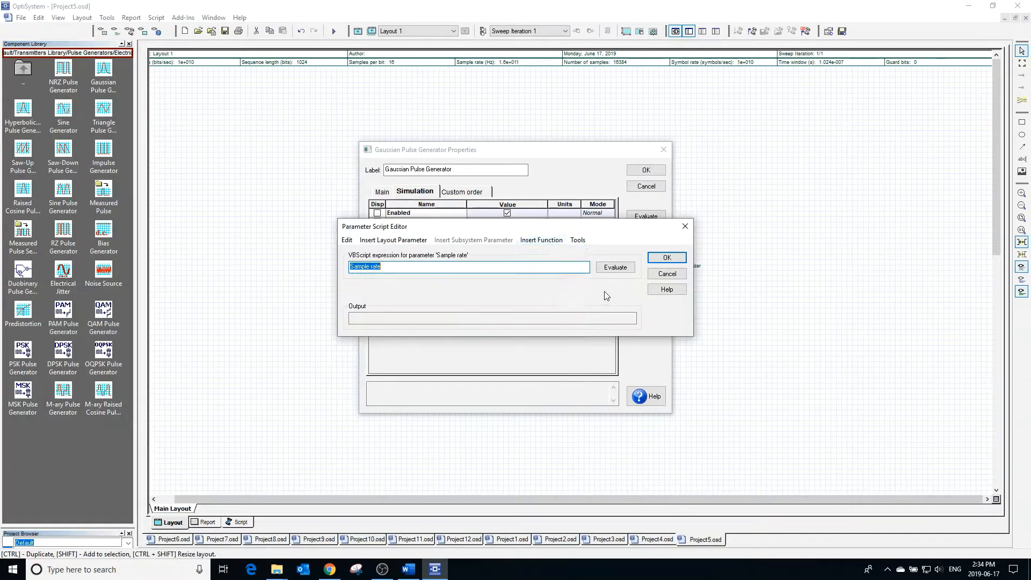
pyautogui.click(613, 267)
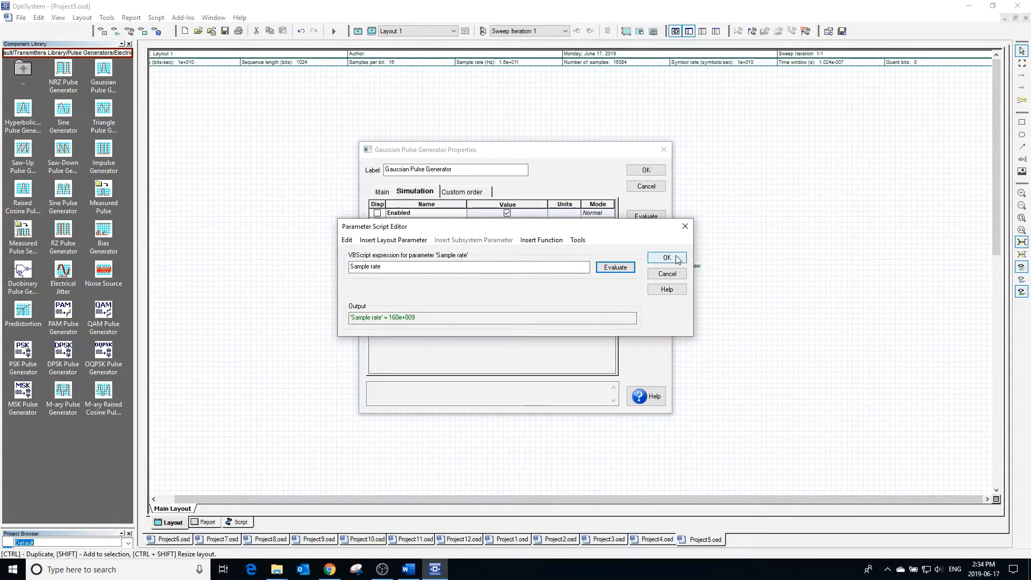
pyautogui.click(666, 256)
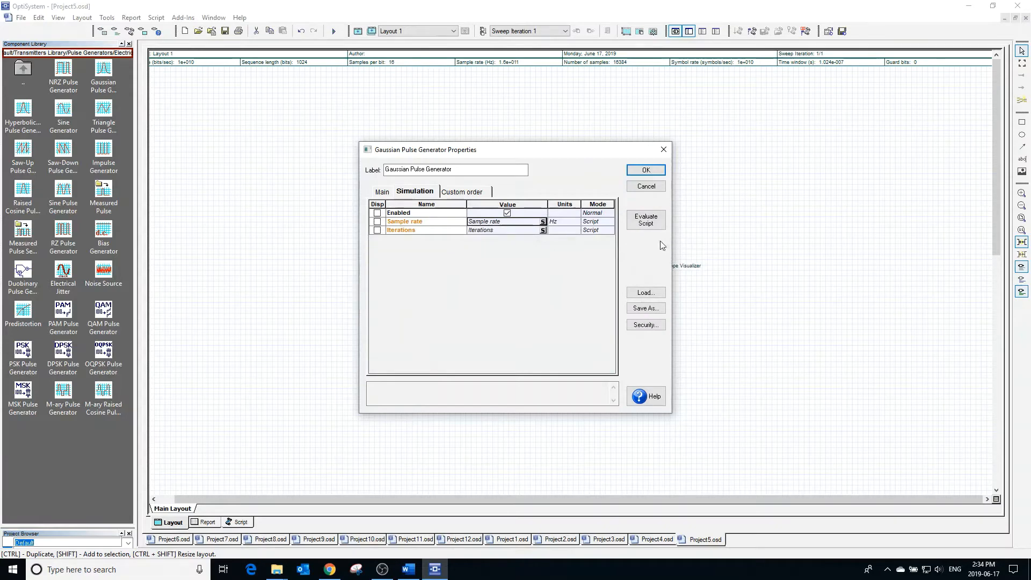
pyautogui.moveTo(642, 65)
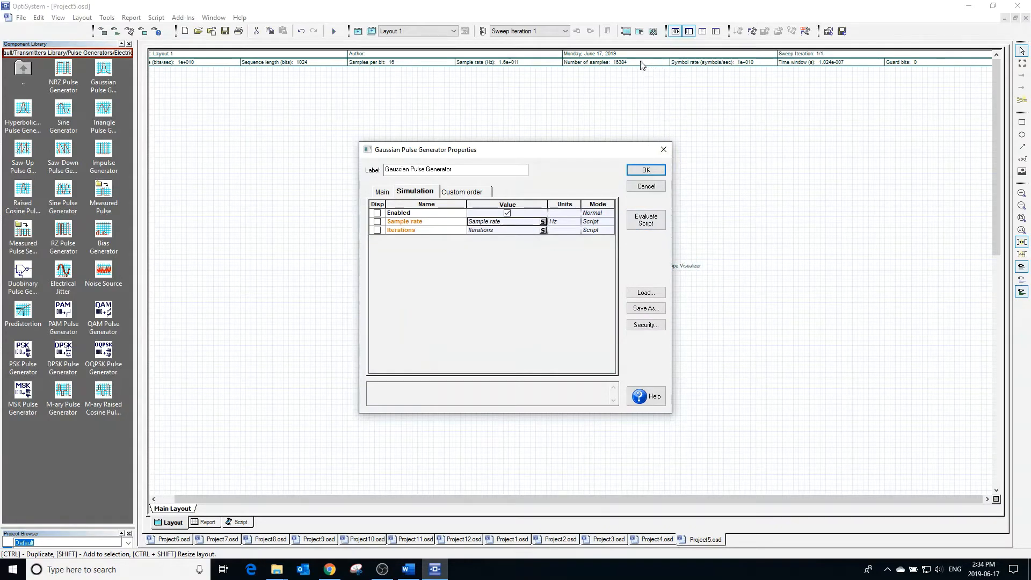
pyautogui.moveTo(641, 96)
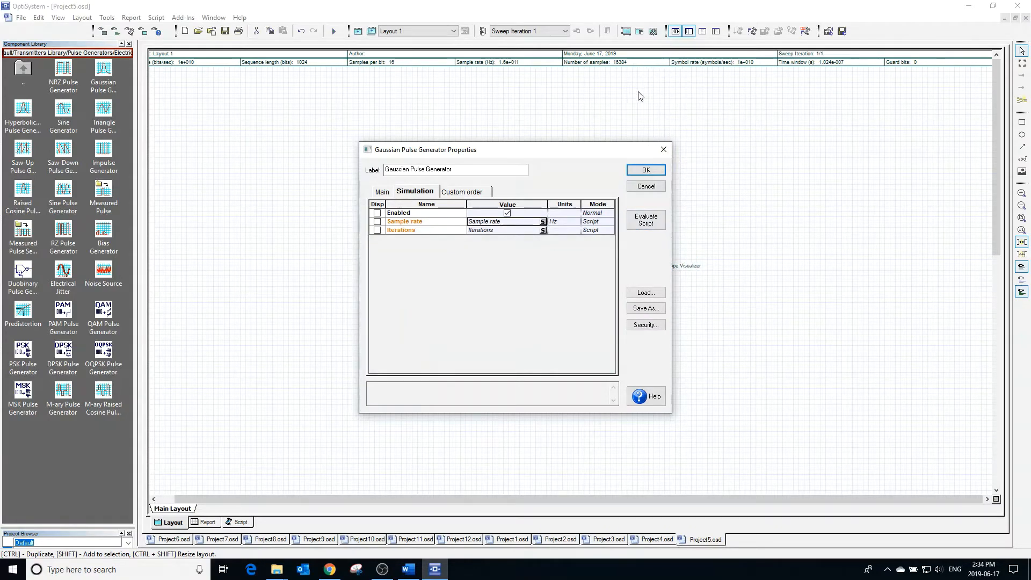
pyautogui.moveTo(641, 123)
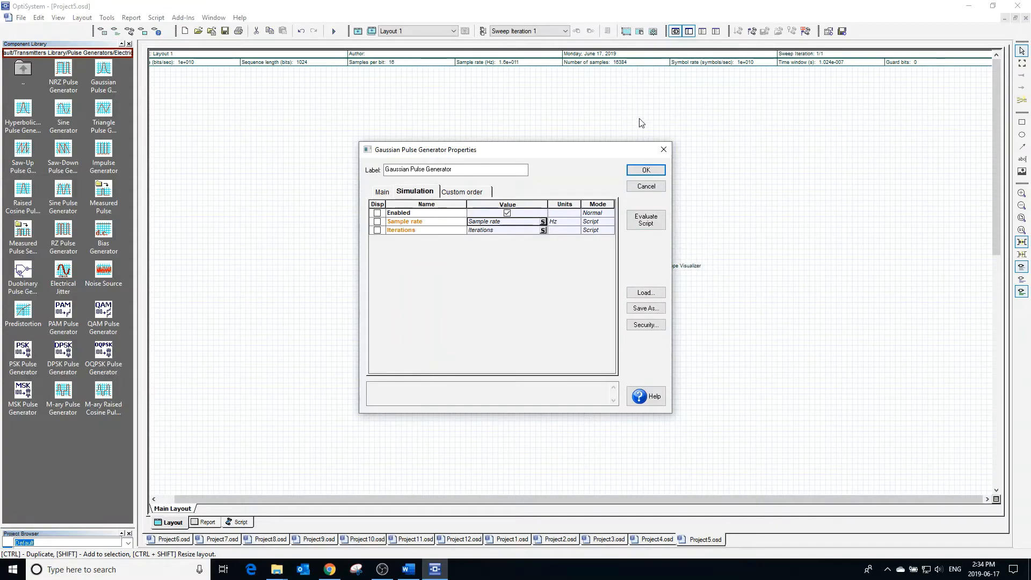